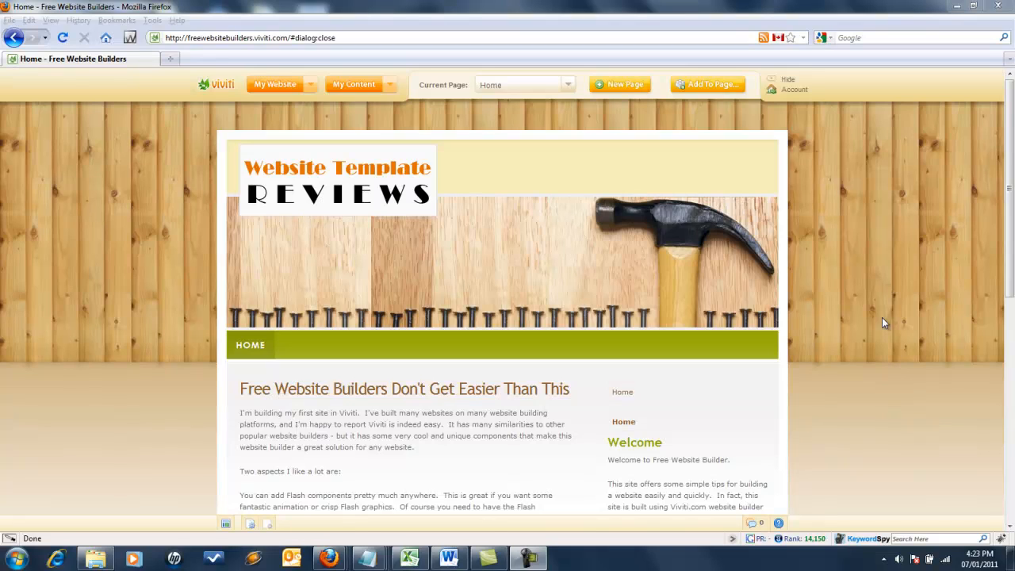
{"action": "mouse_move", "coordinate": [174, 235]}
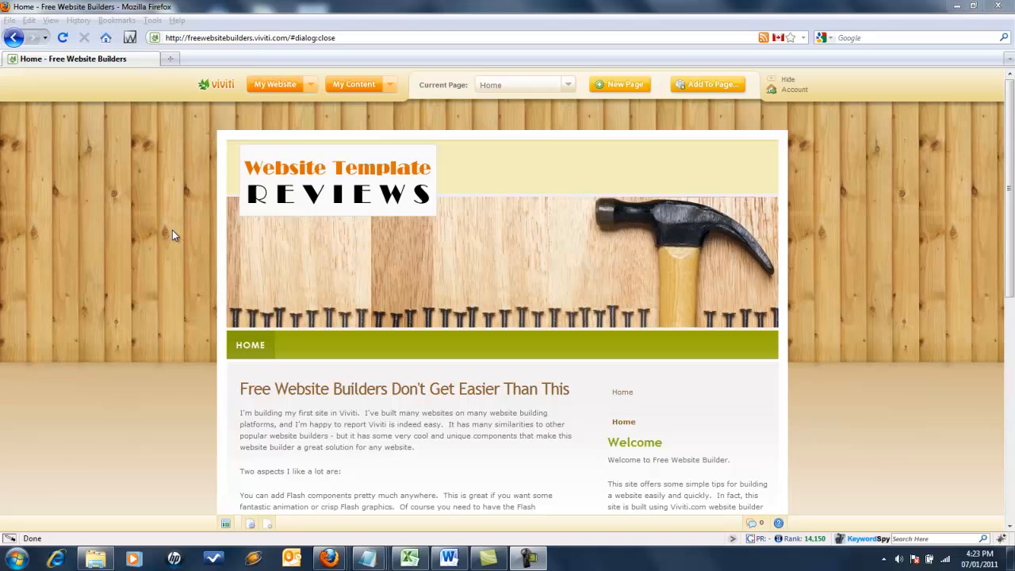
{"action": "mouse_move", "coordinate": [804, 294]}
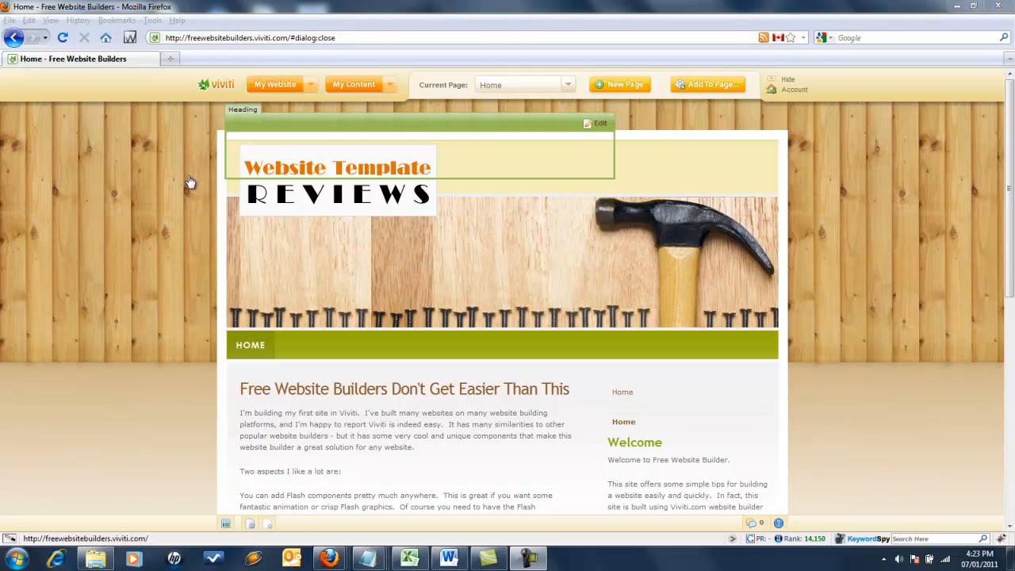
Install the Doctors theme, with its banner of medical staff, from the theme list.
{"action": "left_click", "coordinate": [275, 84]}
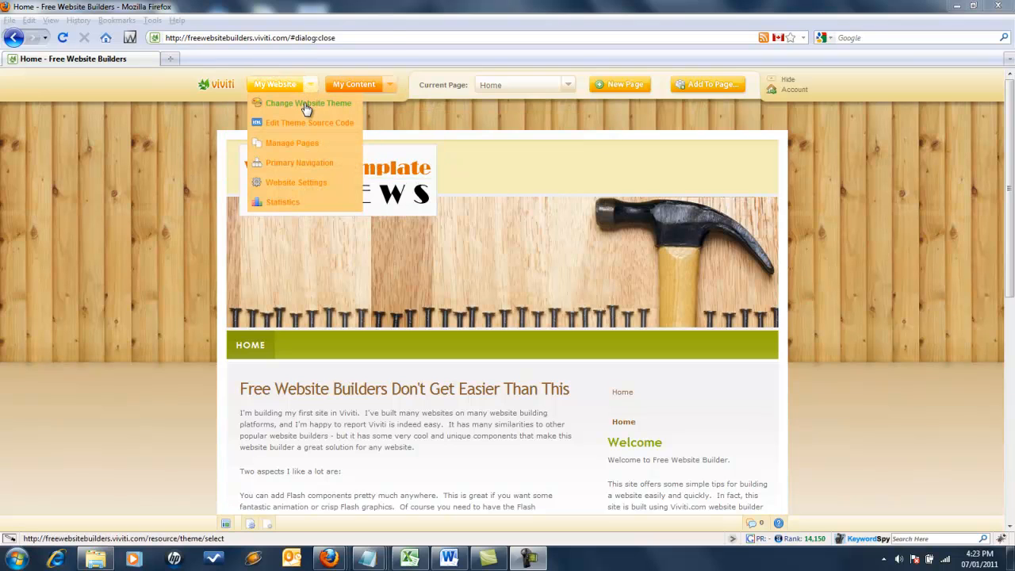
{"action": "left_click", "coordinate": [307, 103]}
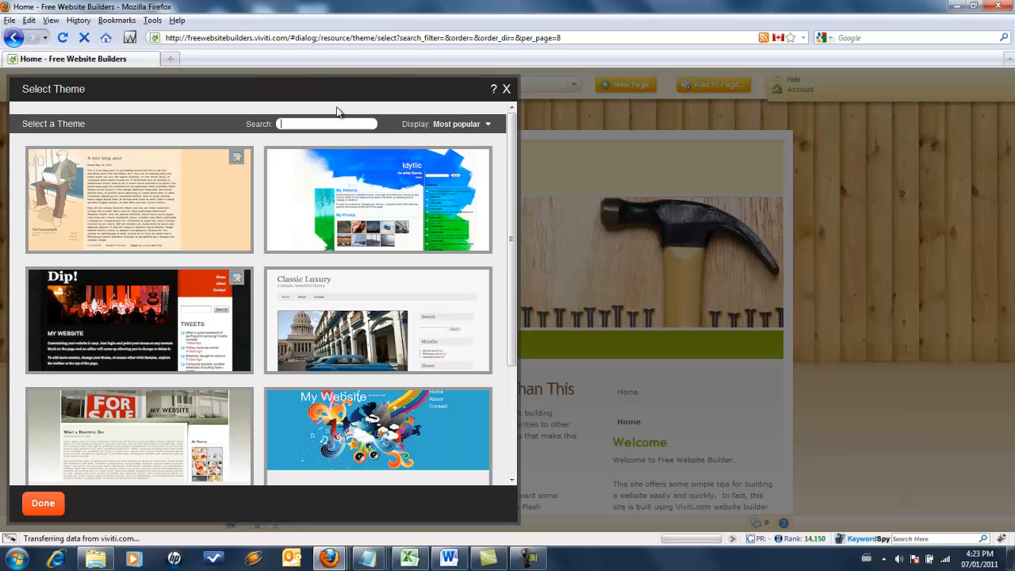
{"action": "scroll", "scroll_direction": "down", "scroll_amount": 3}
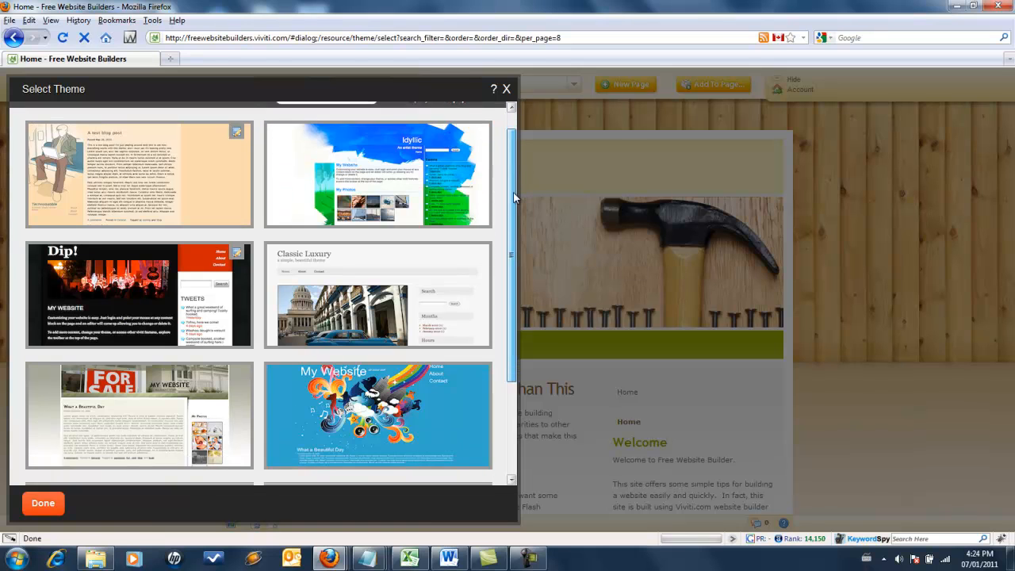
{"action": "scroll", "scroll_direction": "down", "scroll_amount": 3}
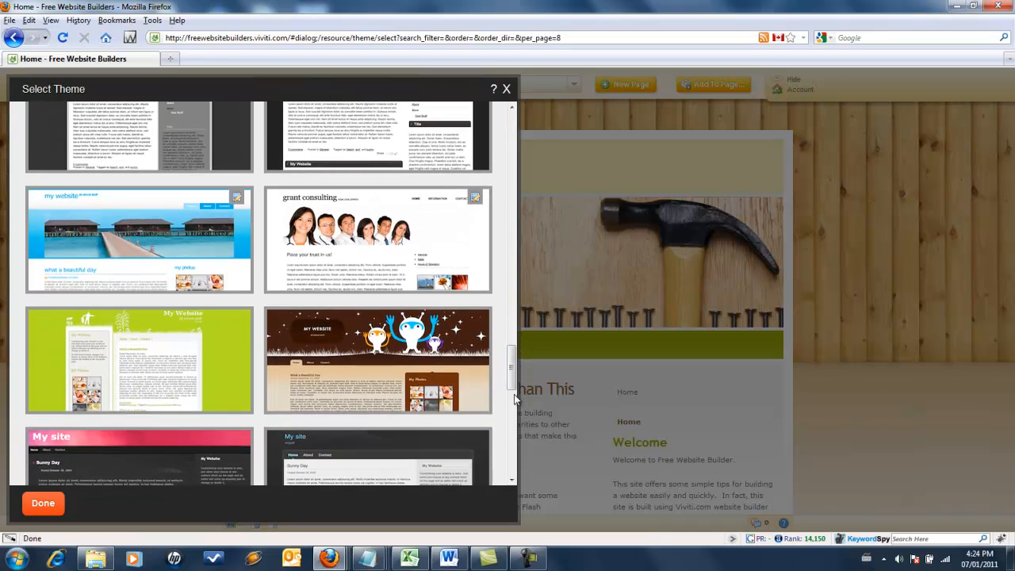
{"action": "mouse_move", "coordinate": [378, 238]}
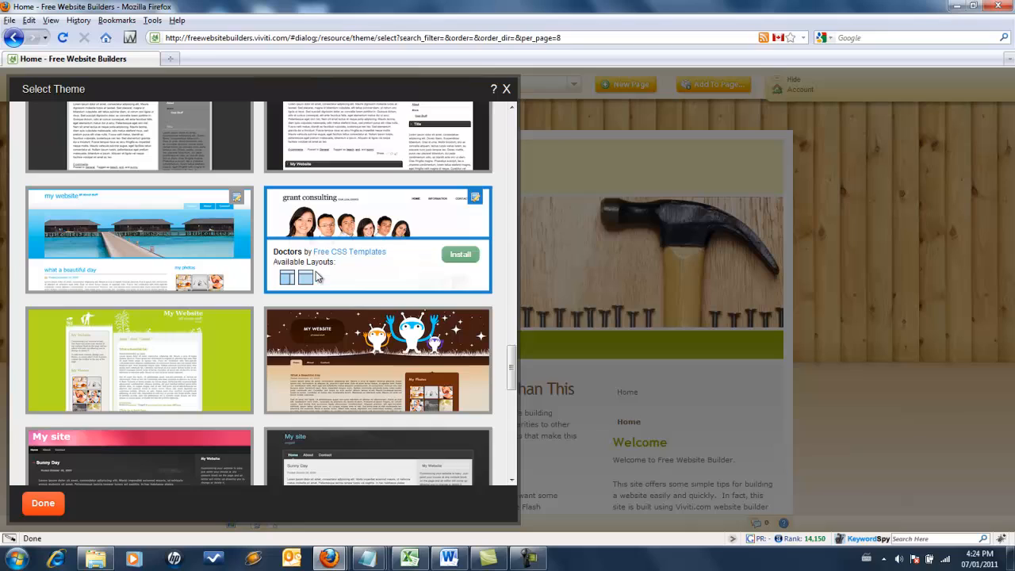
{"action": "mouse_move", "coordinate": [323, 282]}
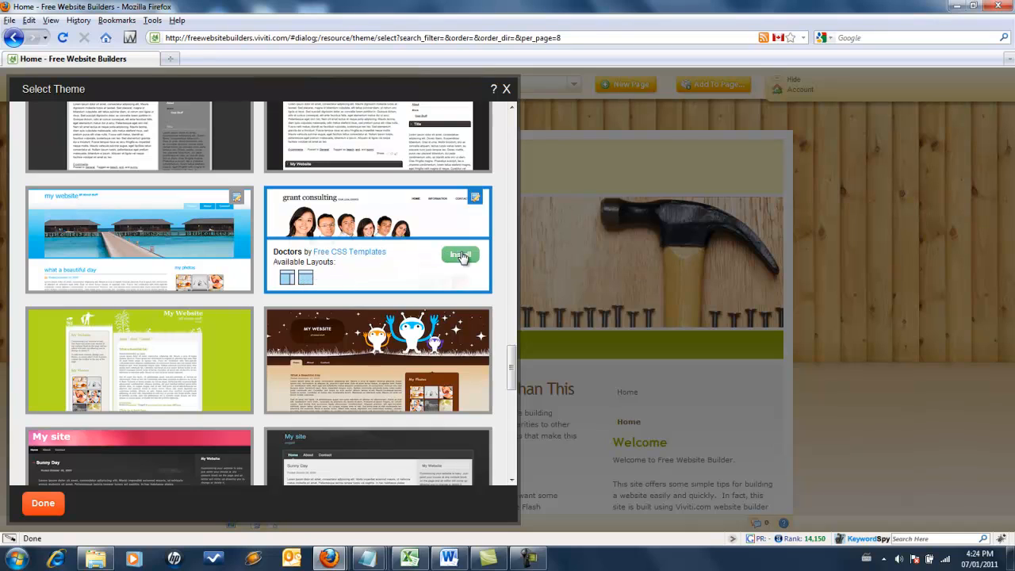
{"action": "left_click", "coordinate": [460, 254]}
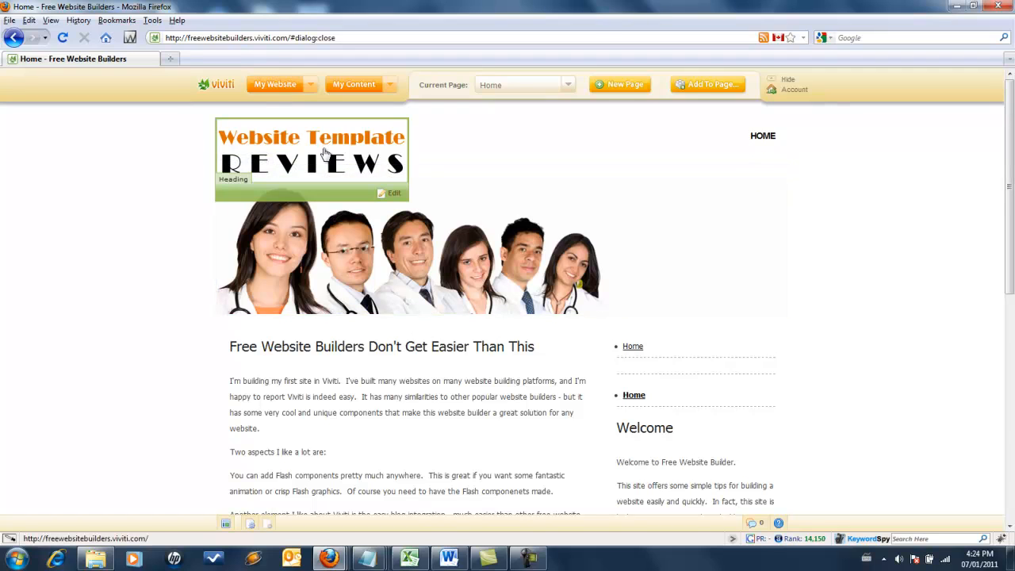
{"action": "mouse_move", "coordinate": [325, 160]}
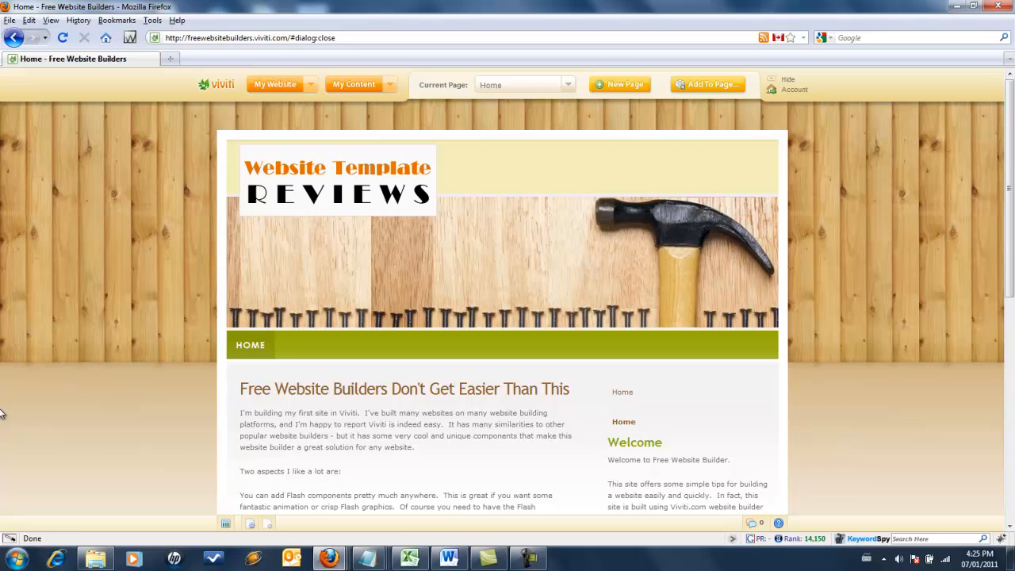
{"action": "mouse_move", "coordinate": [184, 312]}
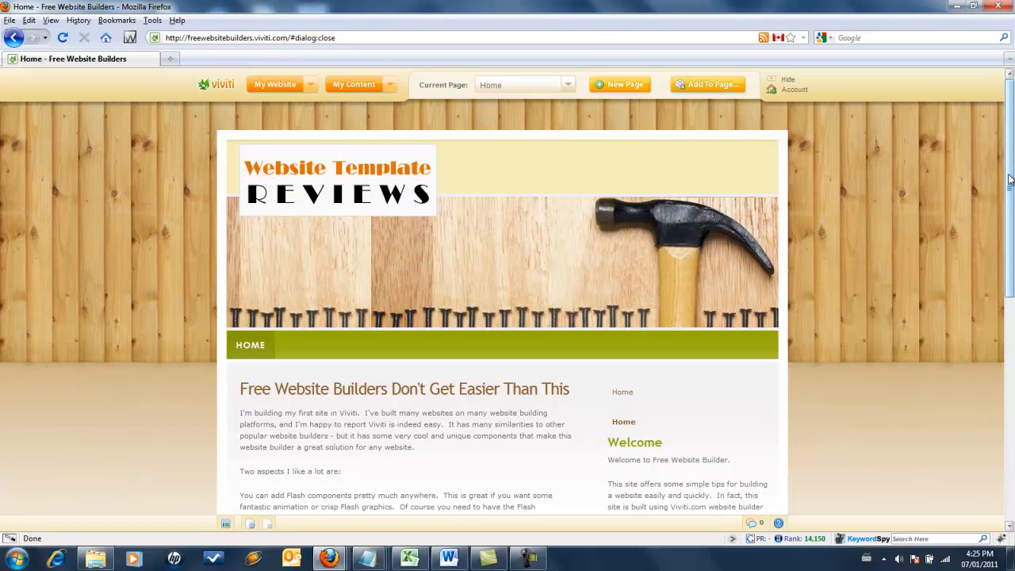
{"action": "scroll", "scroll_direction": "down", "scroll_amount": 3}
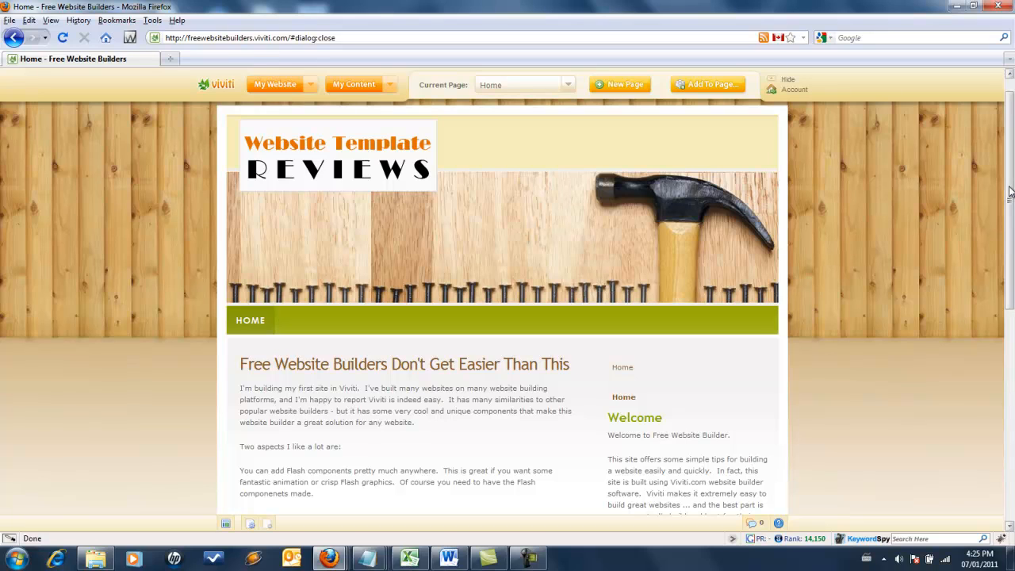
{"action": "mouse_move", "coordinate": [956, 226]}
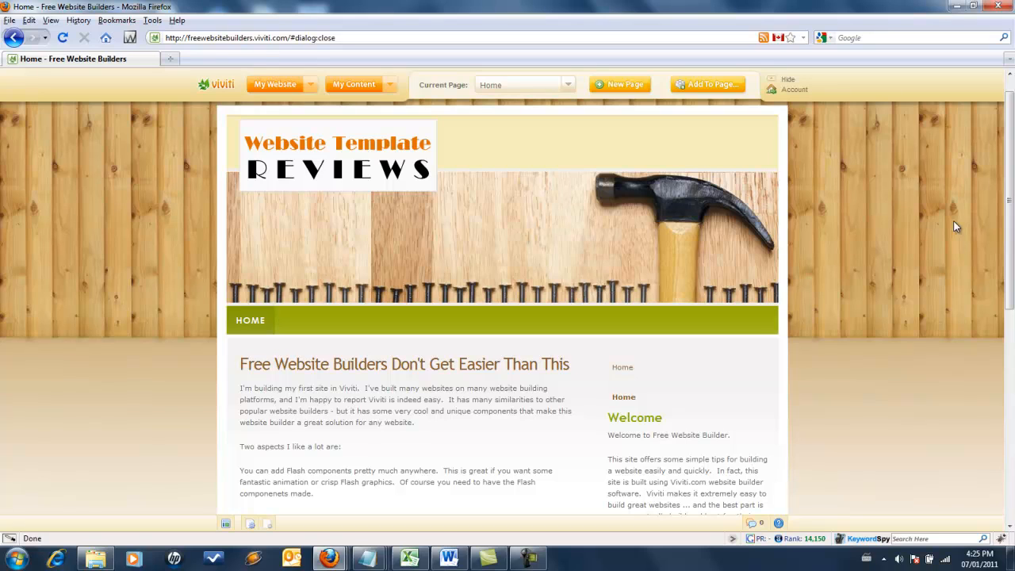
{"action": "mouse_move", "coordinate": [875, 206]}
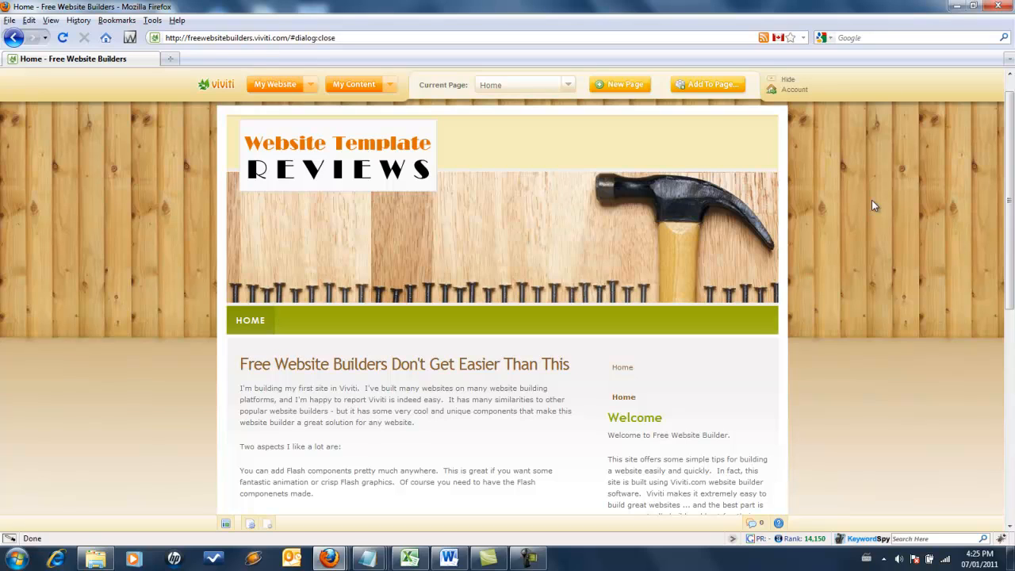
{"action": "mouse_move", "coordinate": [135, 164]}
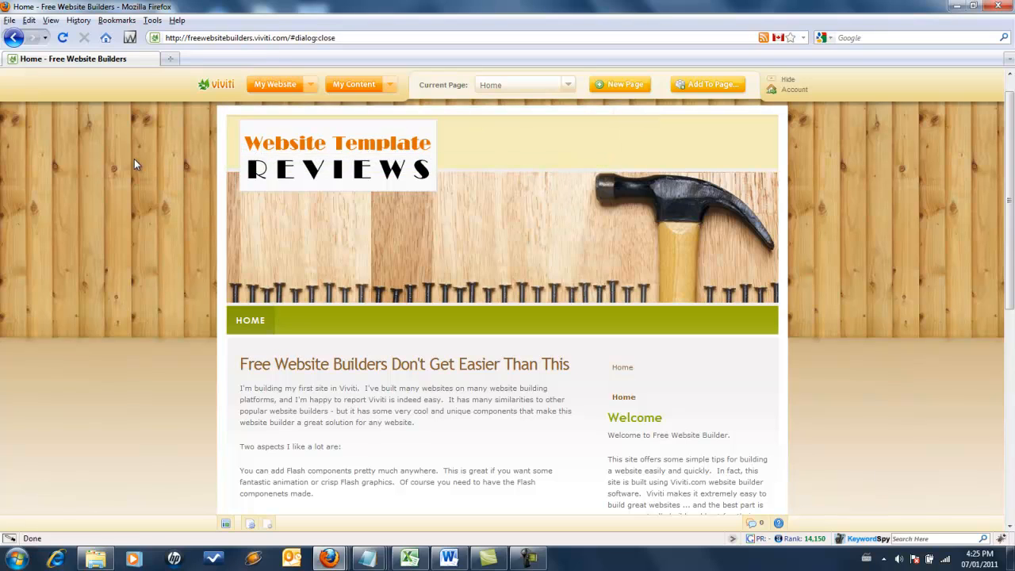
{"action": "mouse_move", "coordinate": [900, 157]}
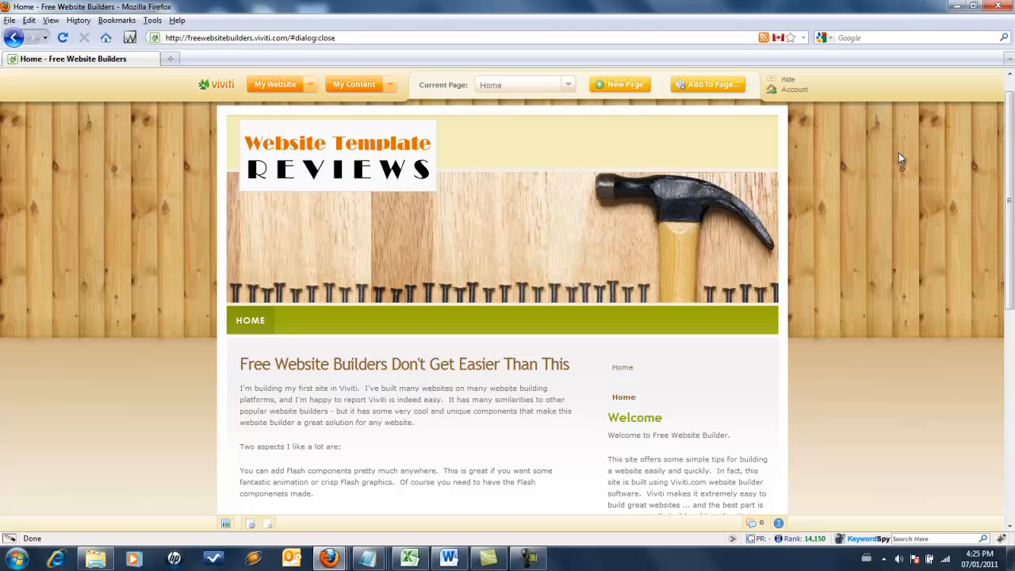
{"action": "mouse_move", "coordinate": [392, 156]}
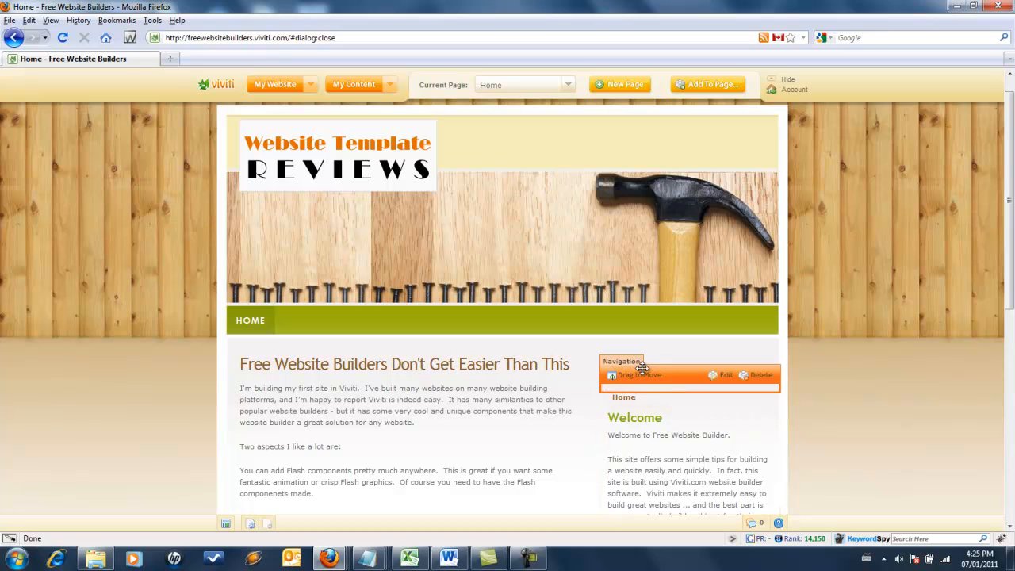
{"action": "scroll", "scroll_direction": "down", "scroll_amount": 3}
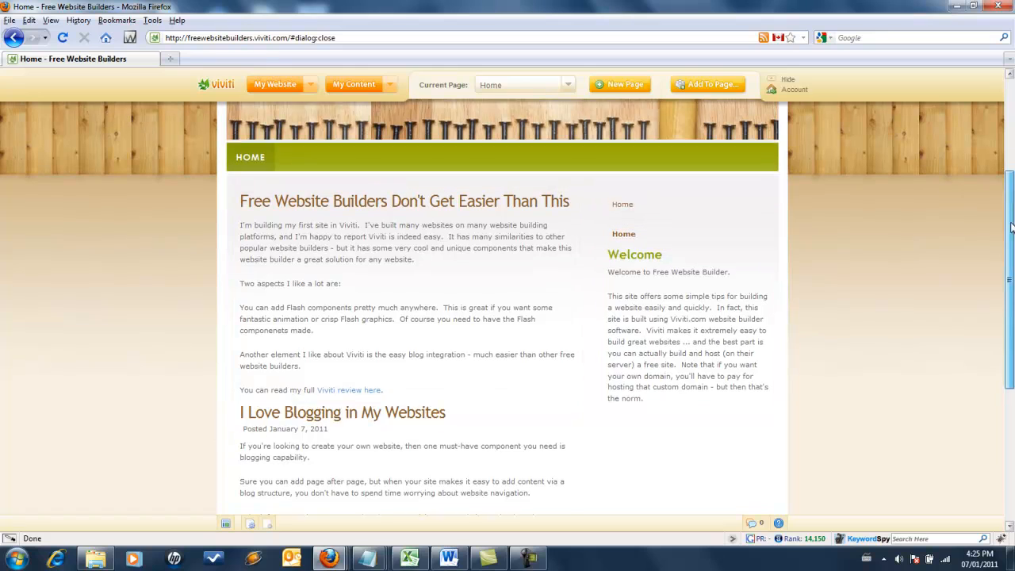
{"action": "scroll", "scroll_direction": "down", "scroll_amount": 3}
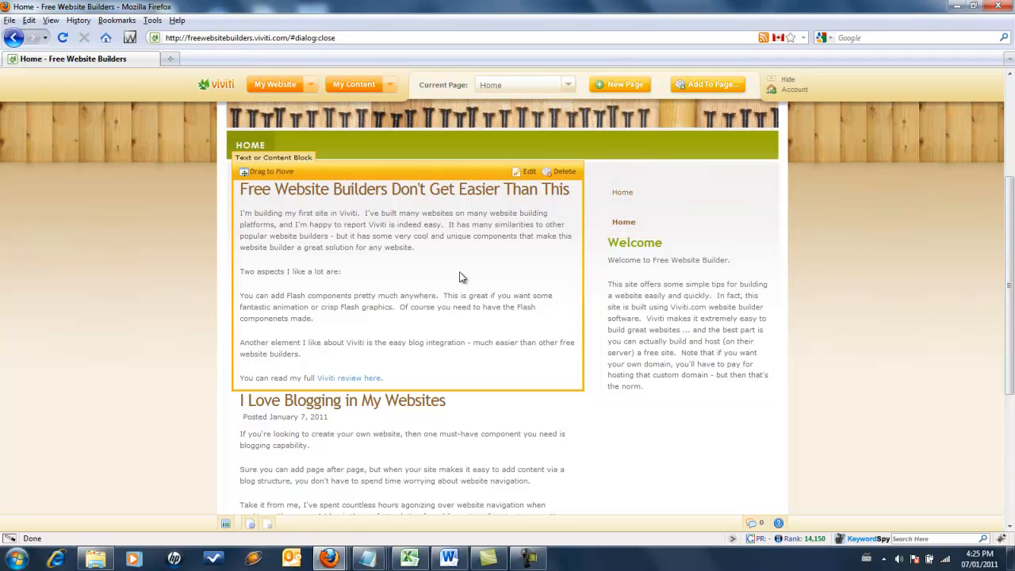
{"action": "left_click", "coordinate": [525, 171]}
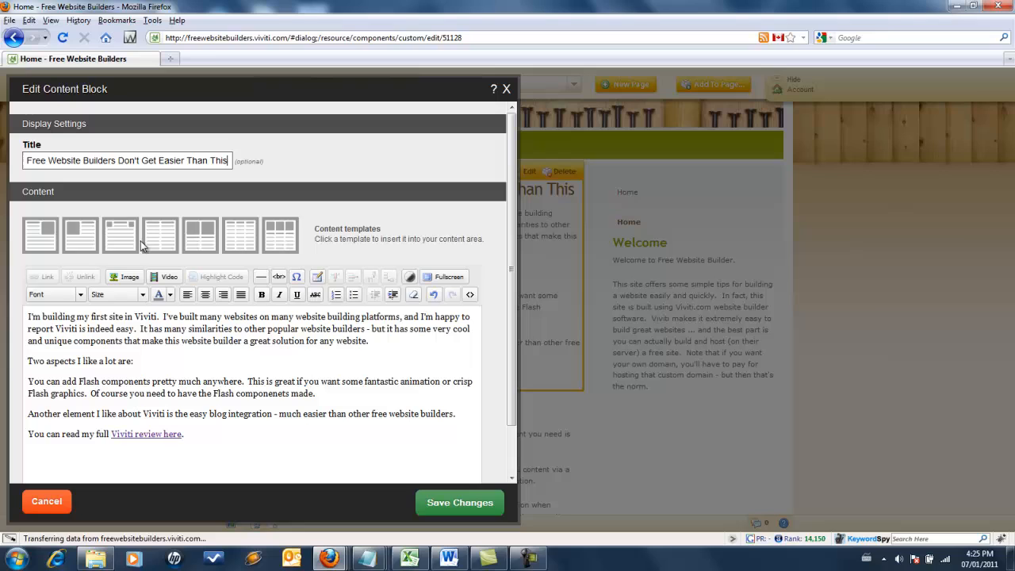
{"action": "mouse_move", "coordinate": [212, 345]}
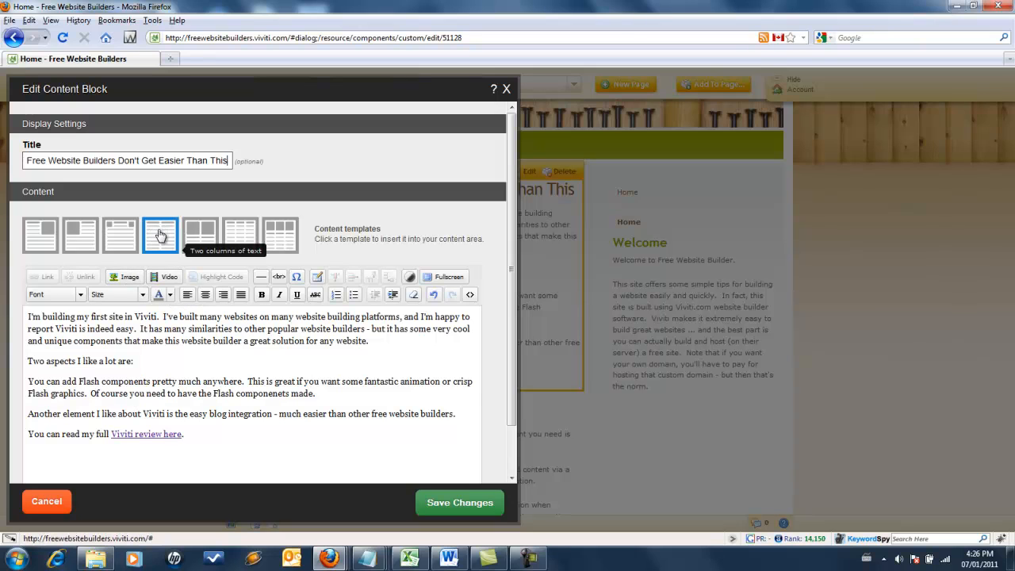
{"action": "left_click", "coordinate": [160, 234]}
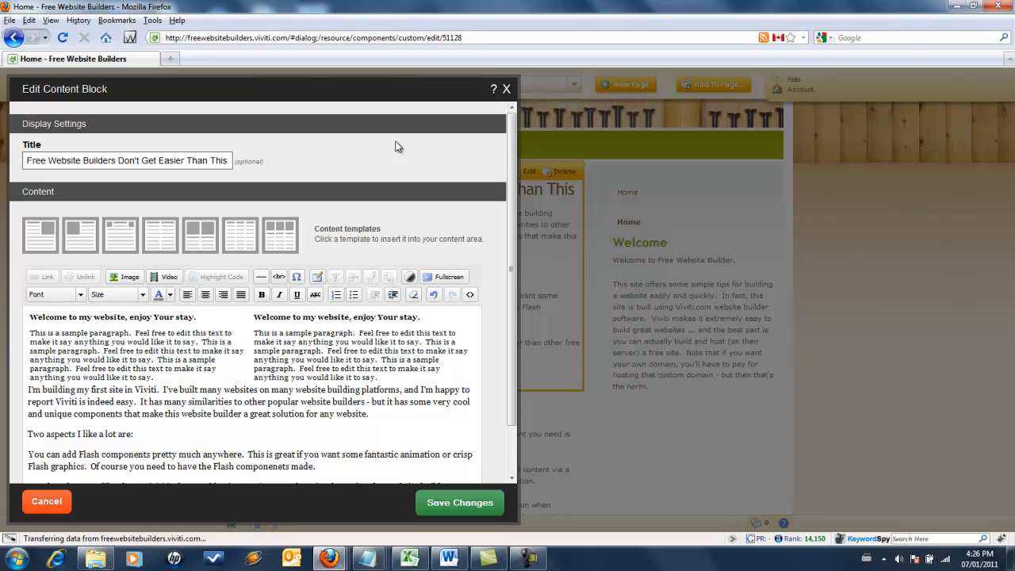
{"action": "left_click", "coordinate": [506, 89]}
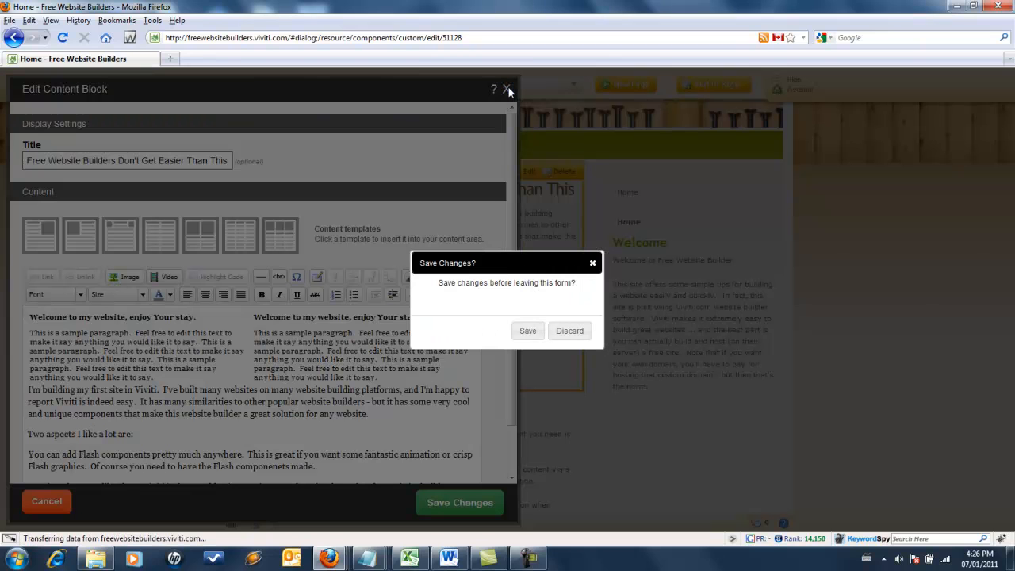
{"action": "left_click", "coordinate": [569, 330]}
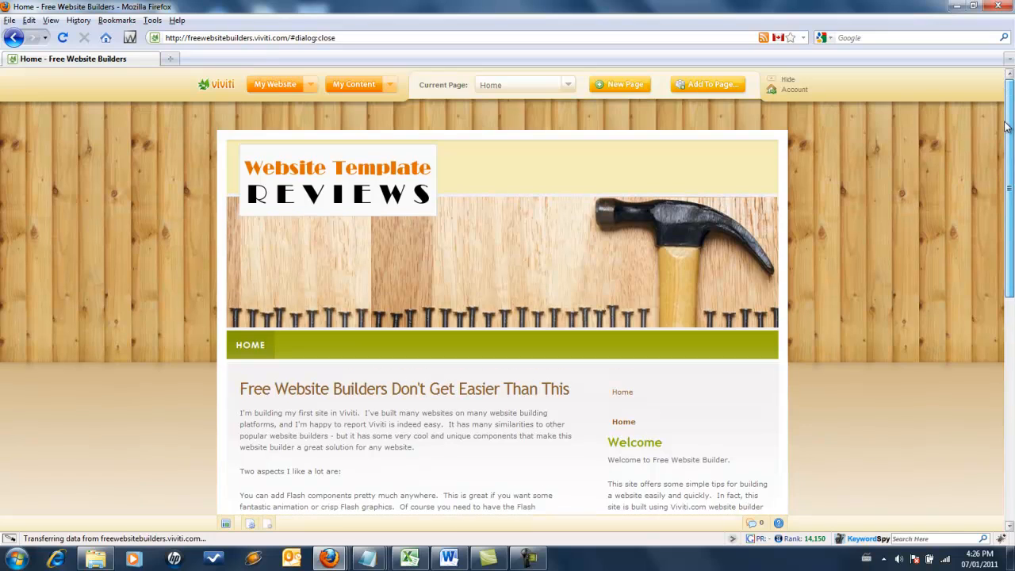
{"action": "mouse_move", "coordinate": [965, 146]}
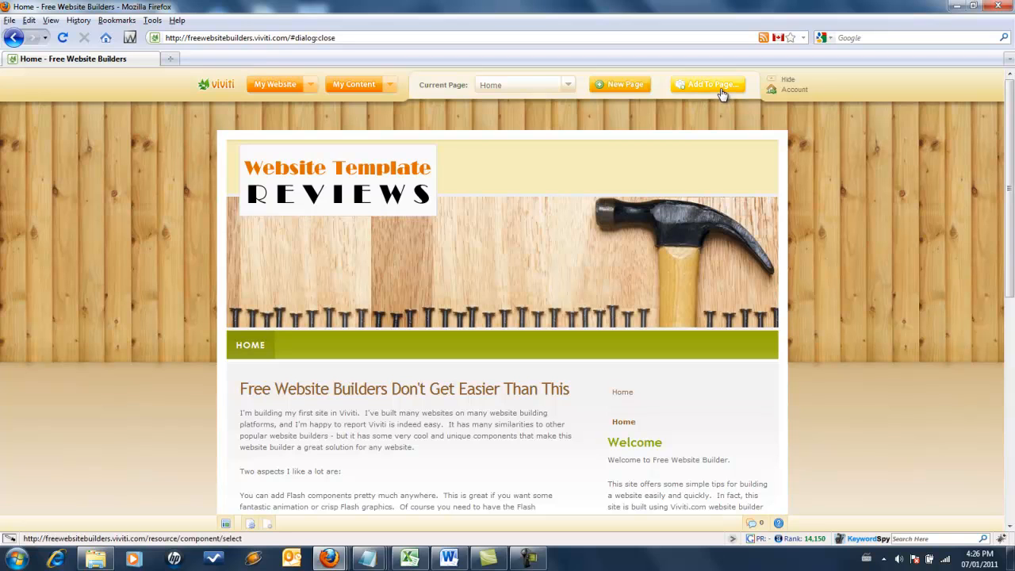
Open the Add Component catalog and scroll through the available components.
{"action": "left_click", "coordinate": [708, 84]}
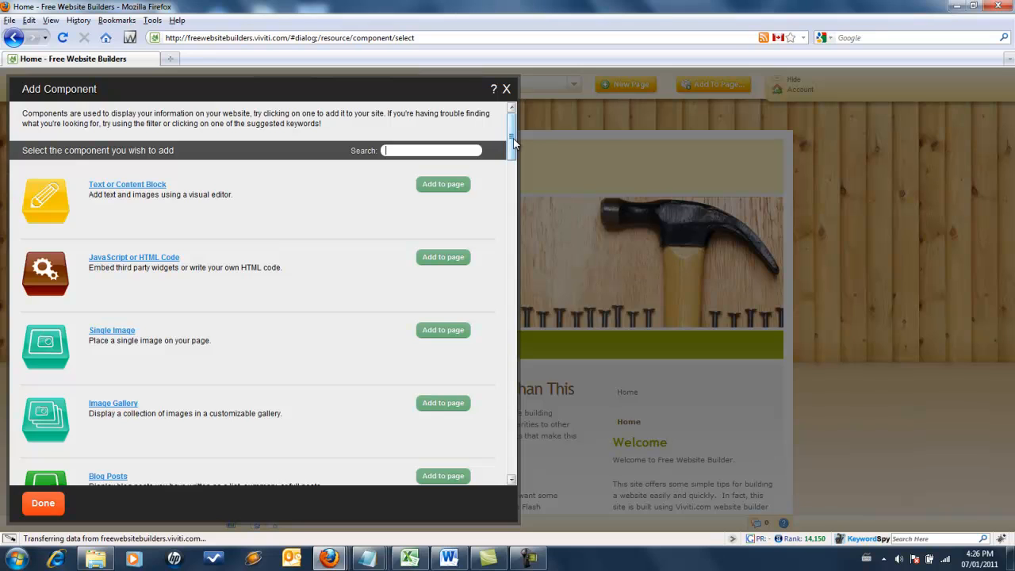
{"action": "scroll", "scroll_direction": "down", "scroll_amount": 3}
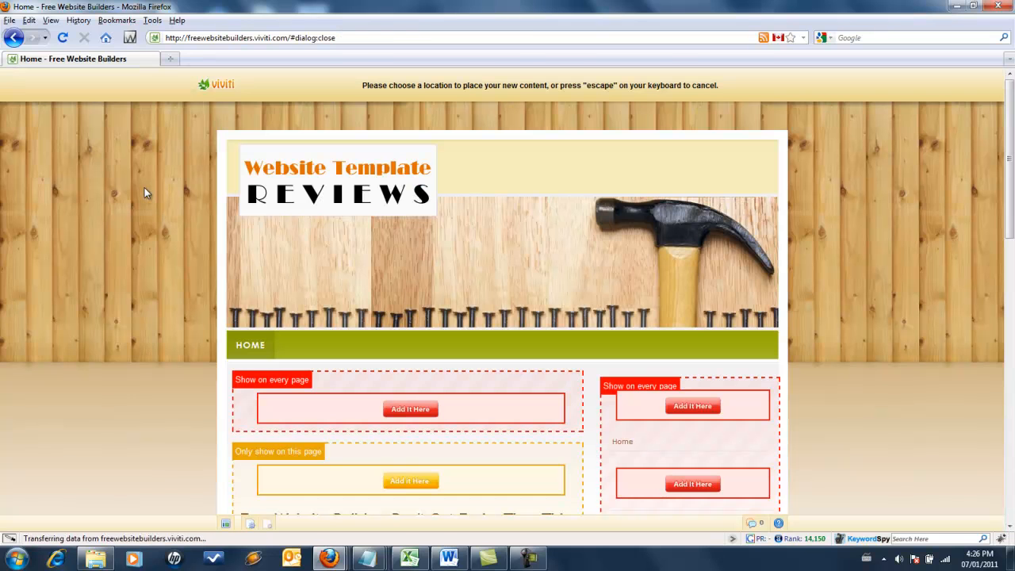
Add a content block in the 'Only show on this page' zone above the article.
{"action": "scroll", "scroll_direction": "down", "scroll_amount": 3}
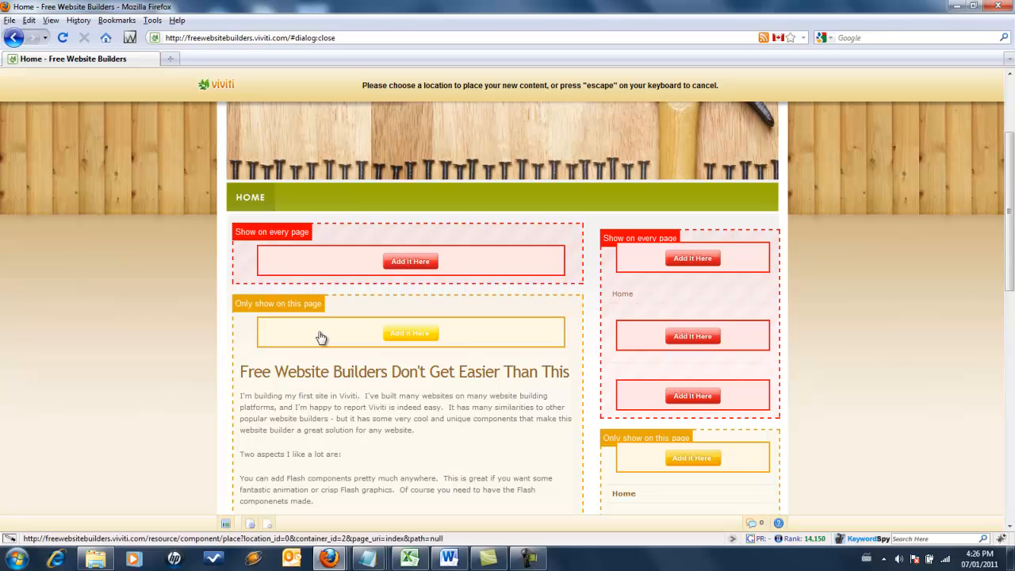
{"action": "left_click", "coordinate": [410, 332]}
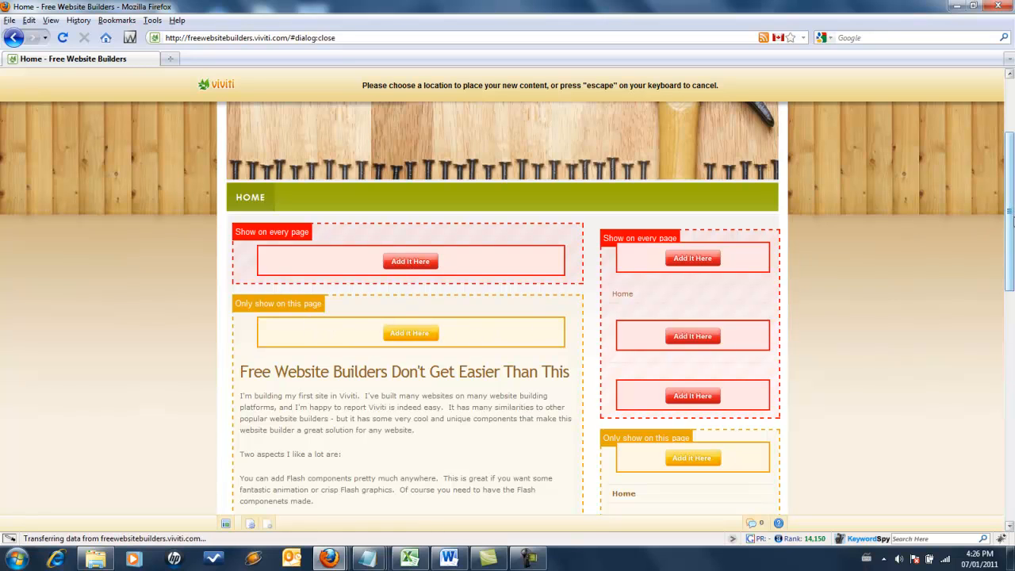
{"action": "scroll", "scroll_direction": "down", "scroll_amount": 3}
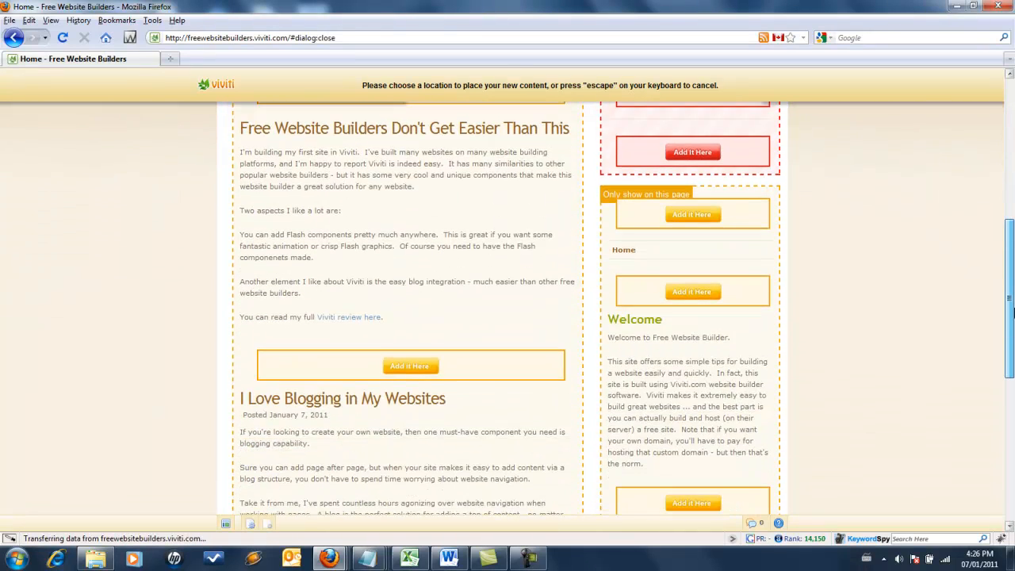
{"action": "scroll", "scroll_direction": "down", "scroll_amount": 3}
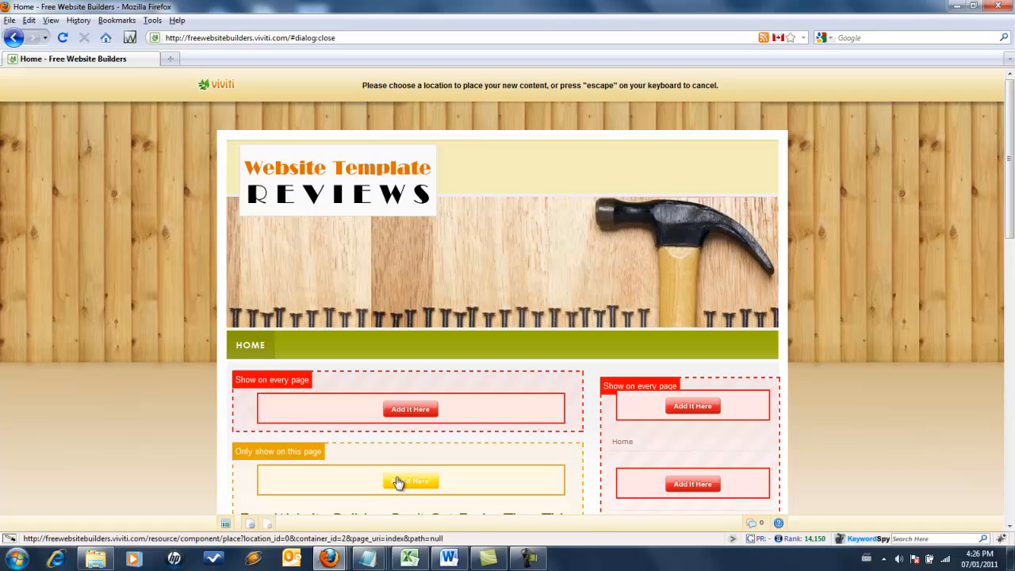
{"action": "left_click", "coordinate": [410, 480]}
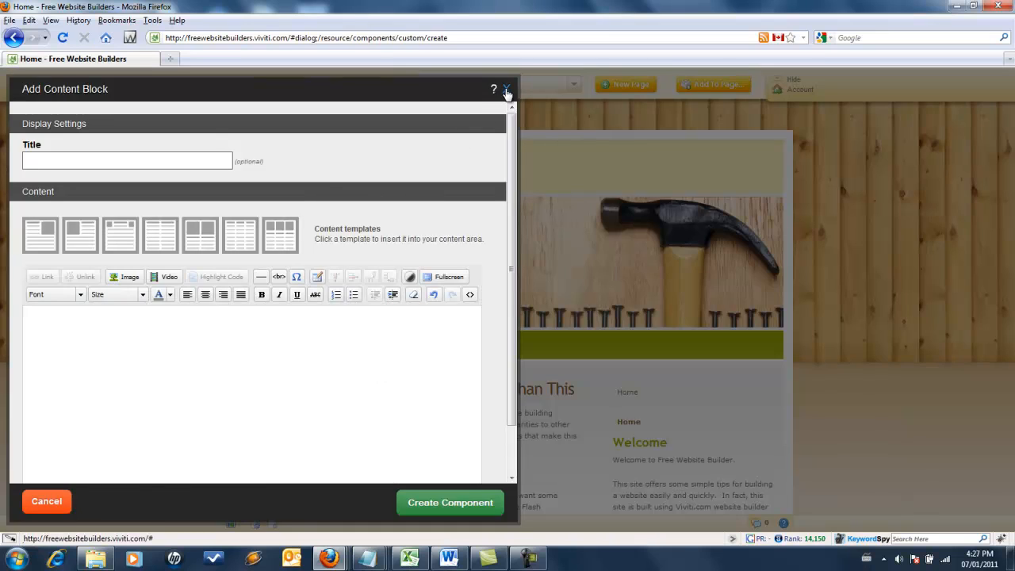
Discard the new content block and browse the media, social and navigation components.
{"action": "left_click", "coordinate": [506, 89]}
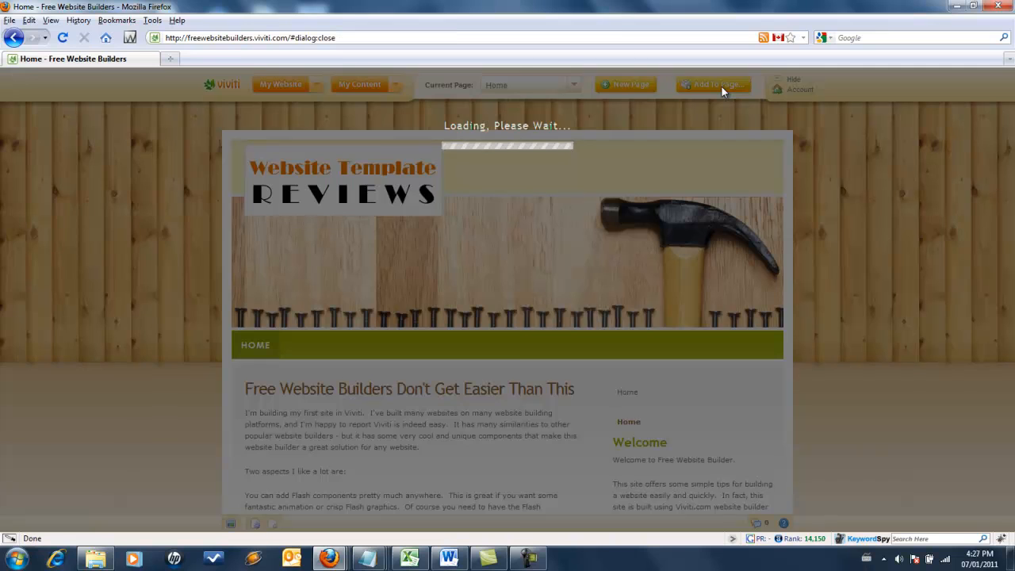
{"action": "left_click", "coordinate": [712, 85]}
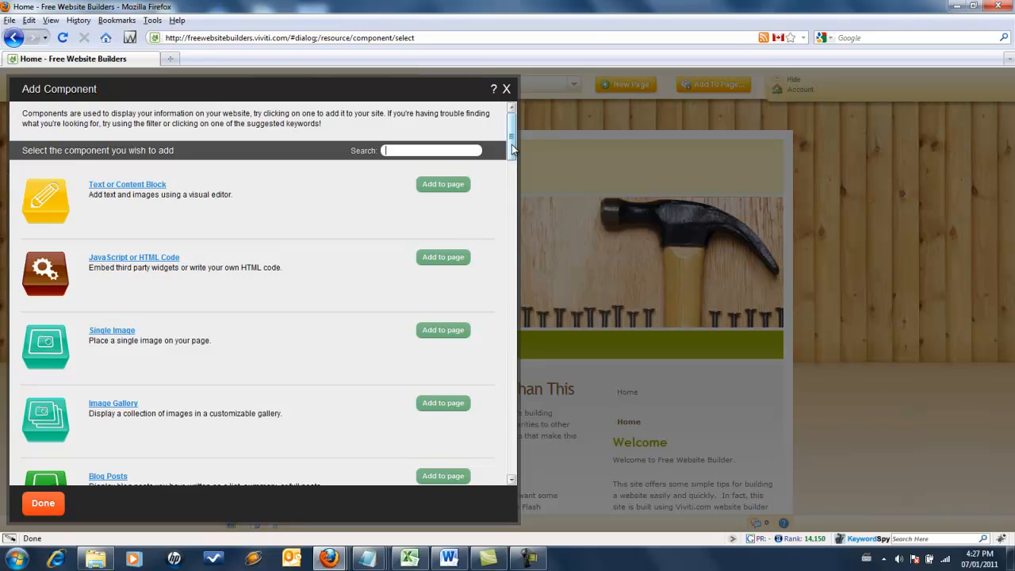
{"action": "scroll", "scroll_direction": "down", "scroll_amount": 3}
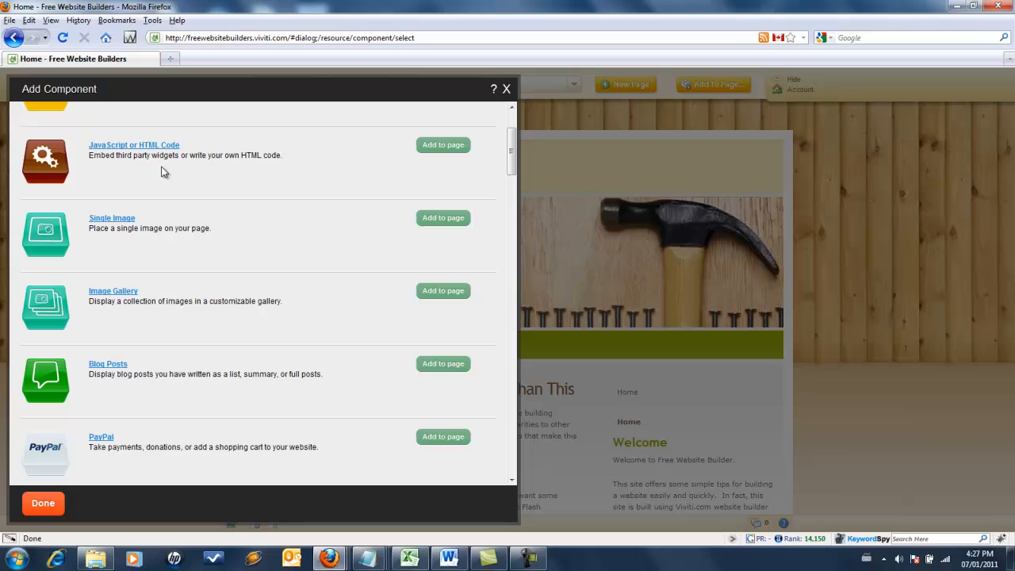
{"action": "mouse_move", "coordinate": [482, 188]}
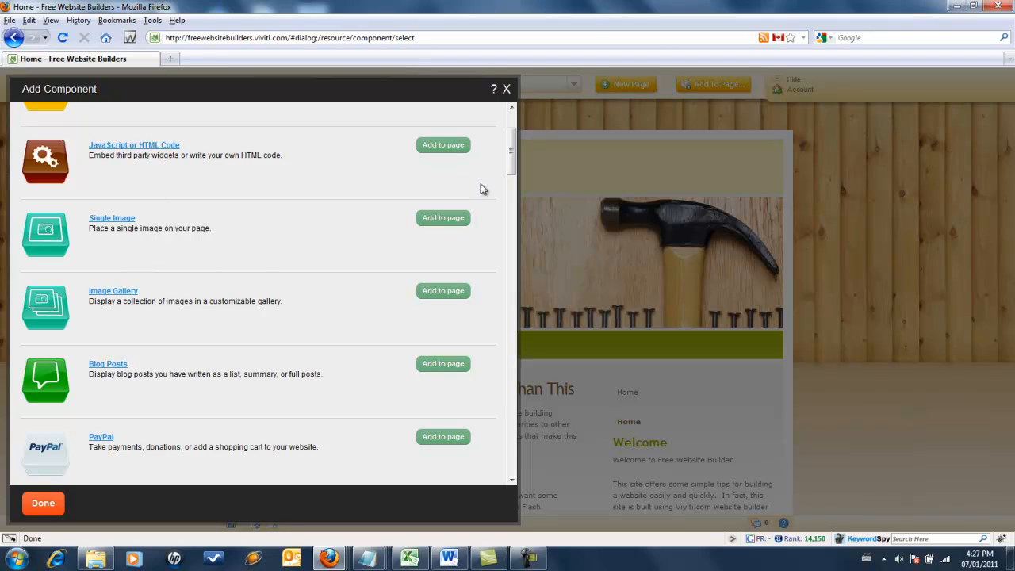
{"action": "scroll", "scroll_direction": "down", "scroll_amount": 3}
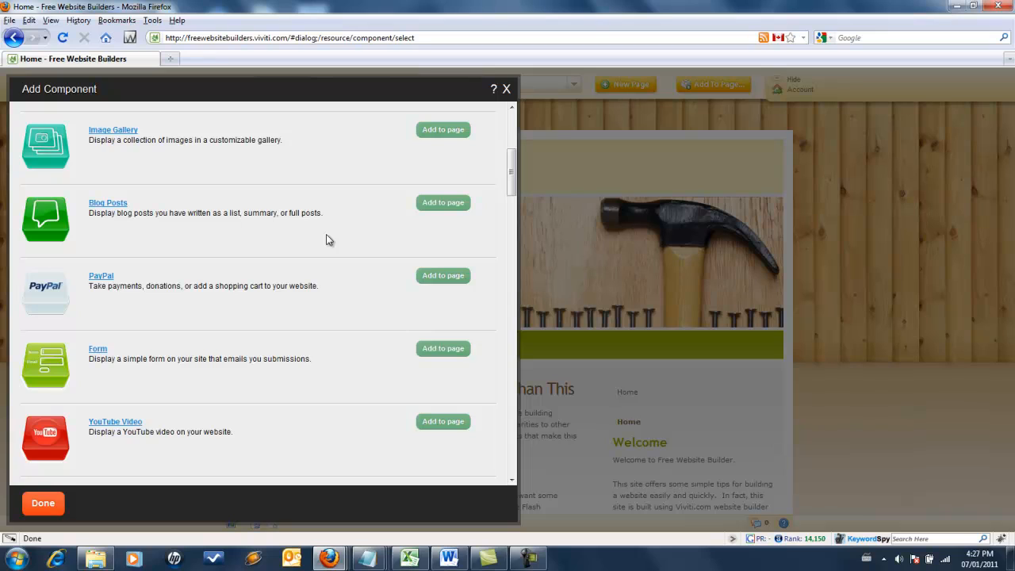
{"action": "mouse_move", "coordinate": [159, 319]}
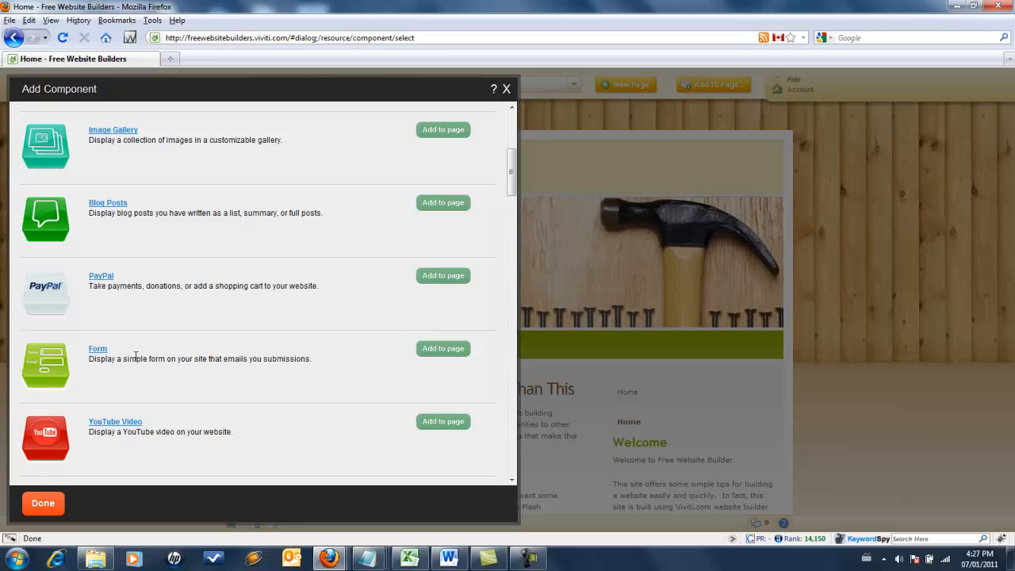
{"action": "scroll", "scroll_direction": "down", "scroll_amount": 3}
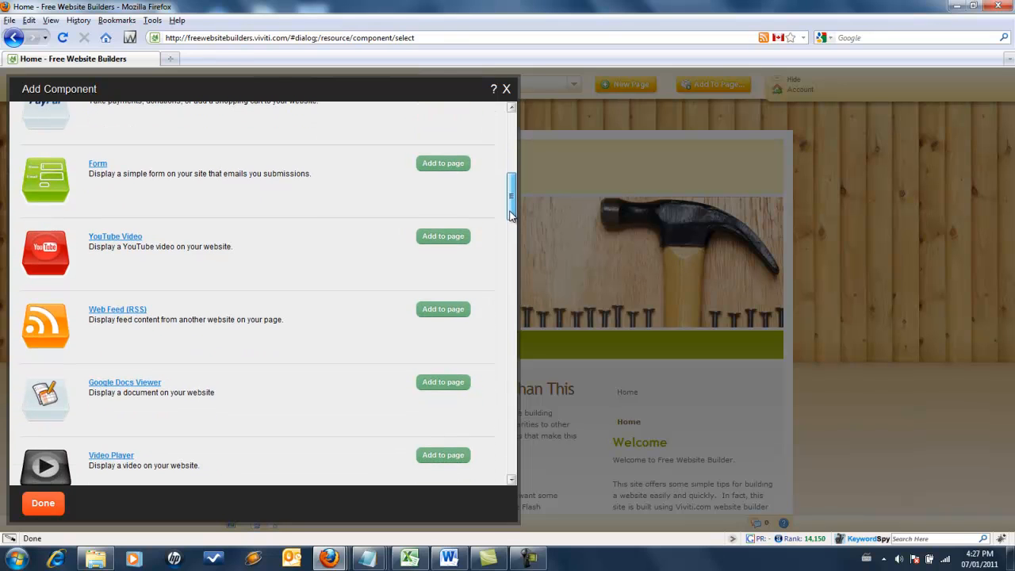
{"action": "scroll", "scroll_direction": "down", "scroll_amount": 3}
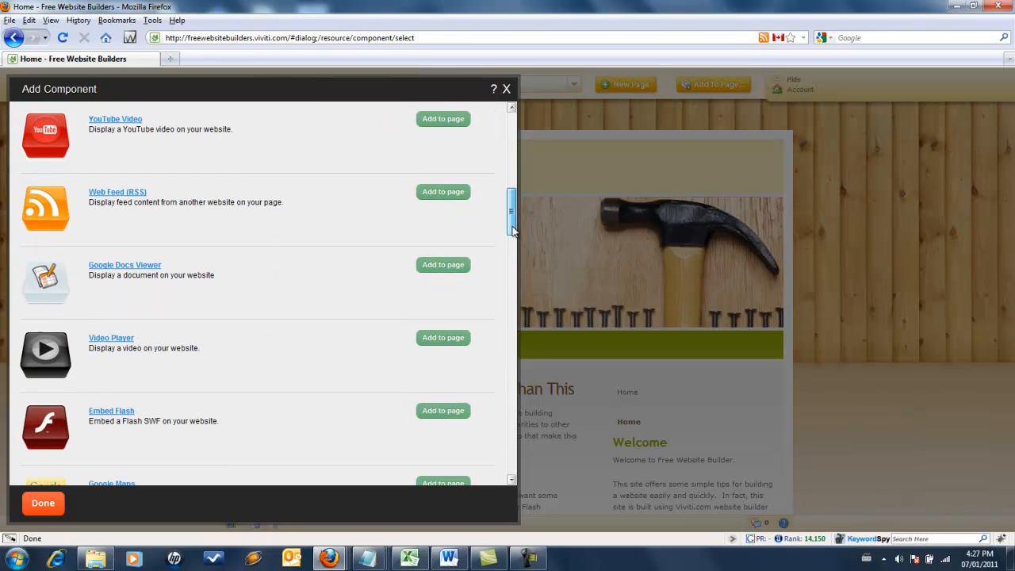
{"action": "scroll", "scroll_direction": "down", "scroll_amount": 3}
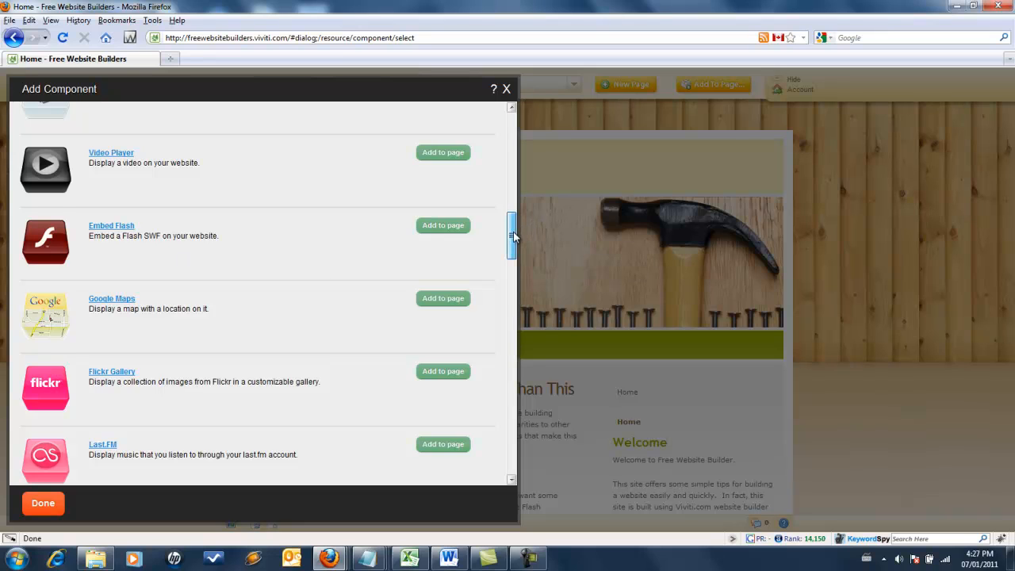
{"action": "scroll", "scroll_direction": "down", "scroll_amount": 3}
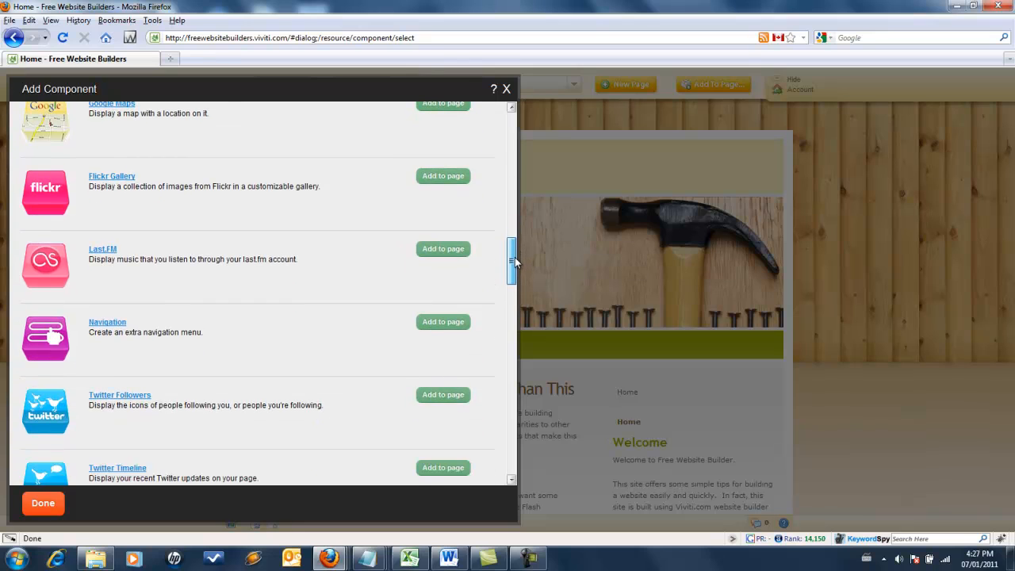
{"action": "scroll", "scroll_direction": "down", "scroll_amount": 3}
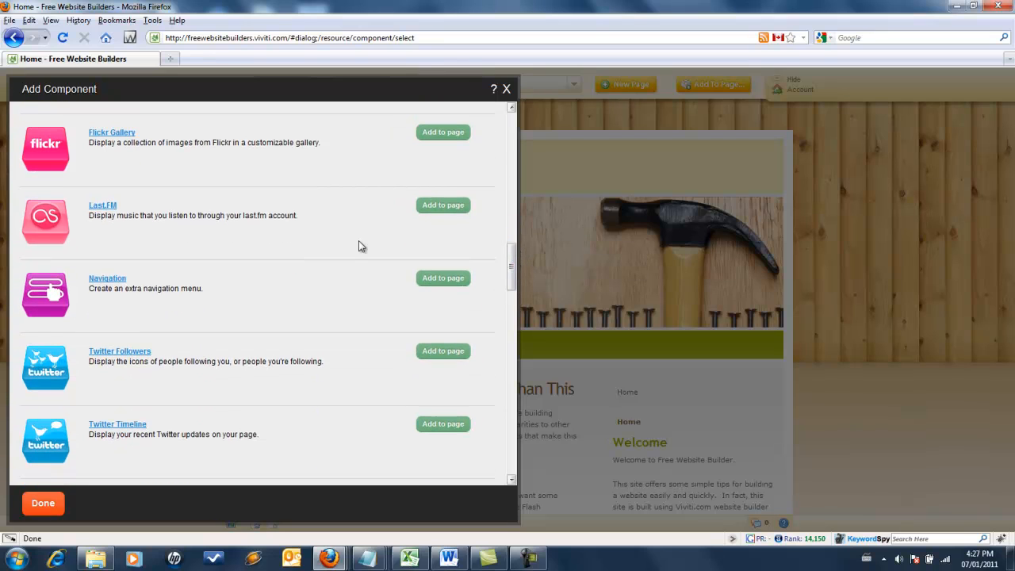
{"action": "mouse_move", "coordinate": [107, 278]}
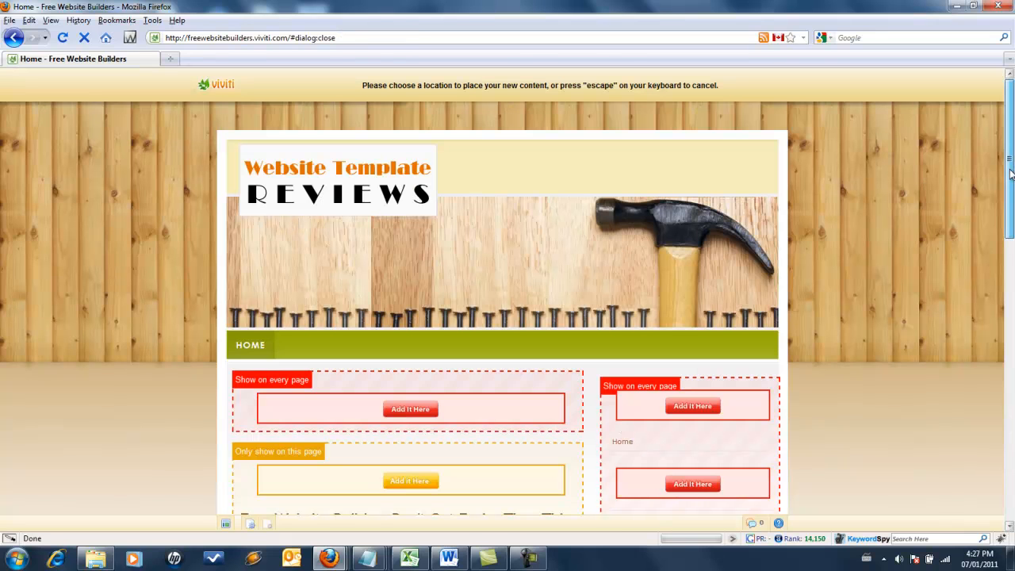
Place the Navigation component on the page, then cancel its setup without creating it.
{"action": "scroll", "scroll_direction": "down", "scroll_amount": 3}
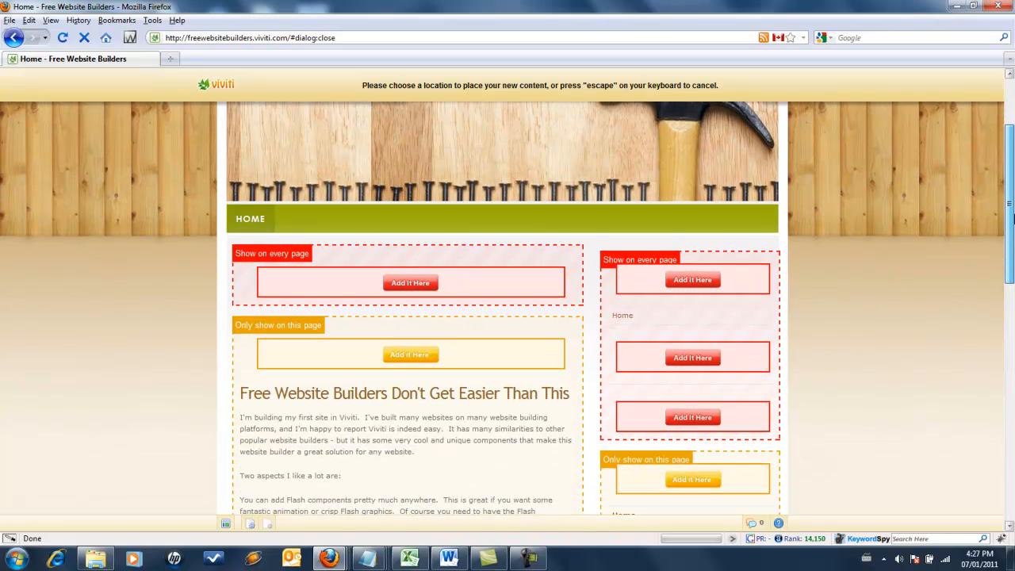
{"action": "scroll", "scroll_direction": "down", "scroll_amount": 3}
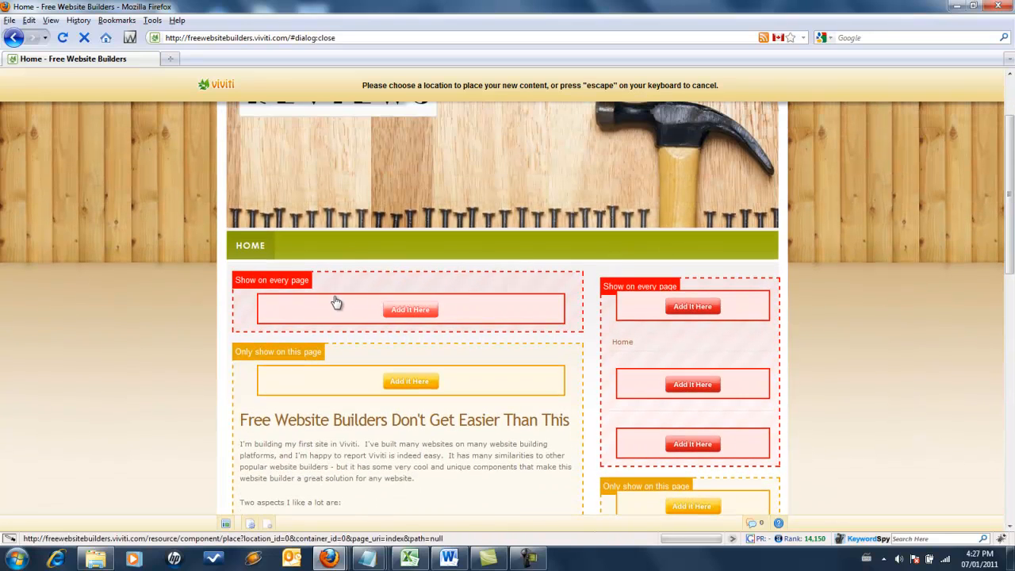
{"action": "mouse_move", "coordinate": [383, 244]}
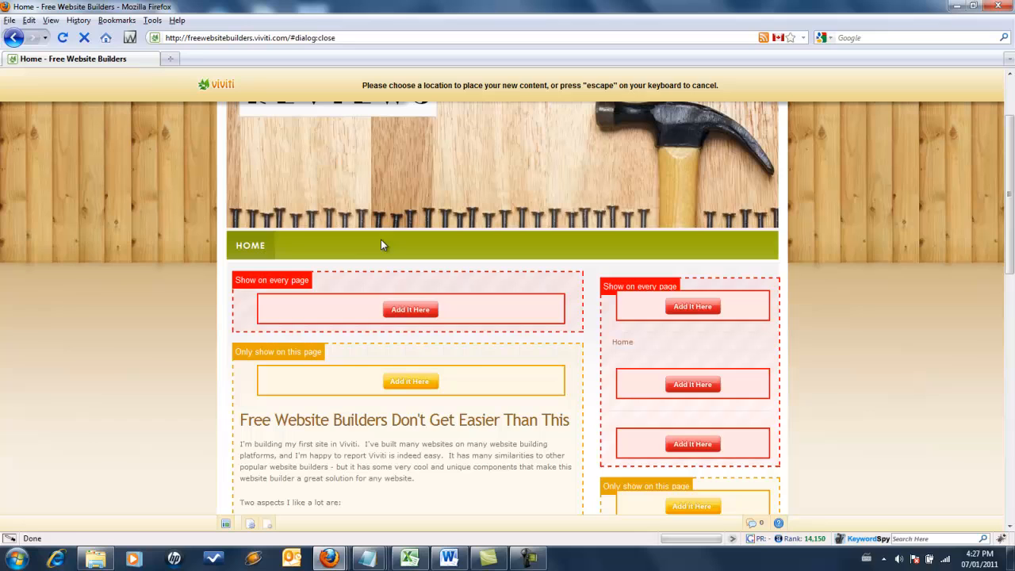
{"action": "mouse_move", "coordinate": [662, 235]}
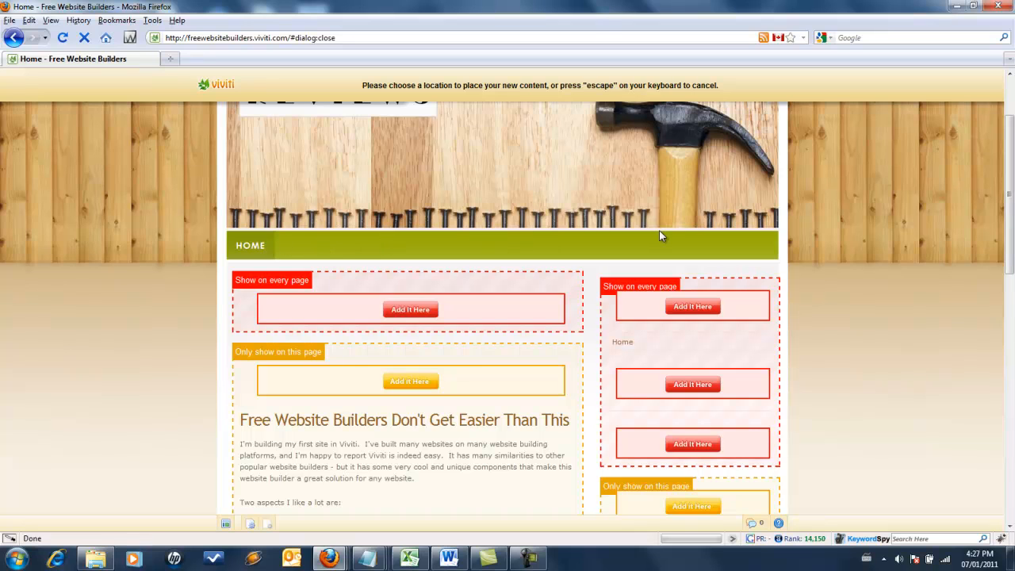
{"action": "scroll", "scroll_direction": "down", "scroll_amount": 3}
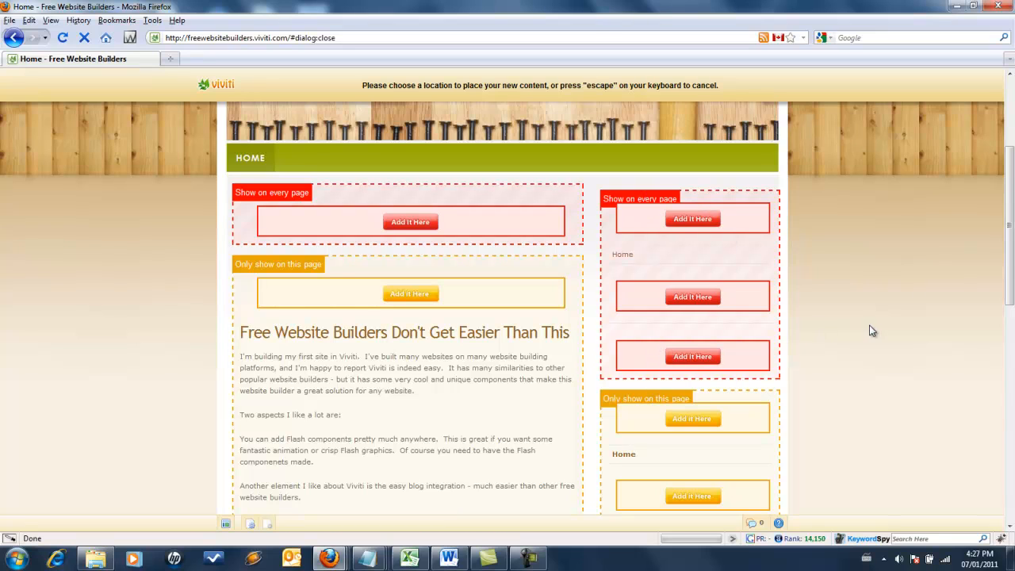
{"action": "scroll", "scroll_direction": "down", "scroll_amount": 3}
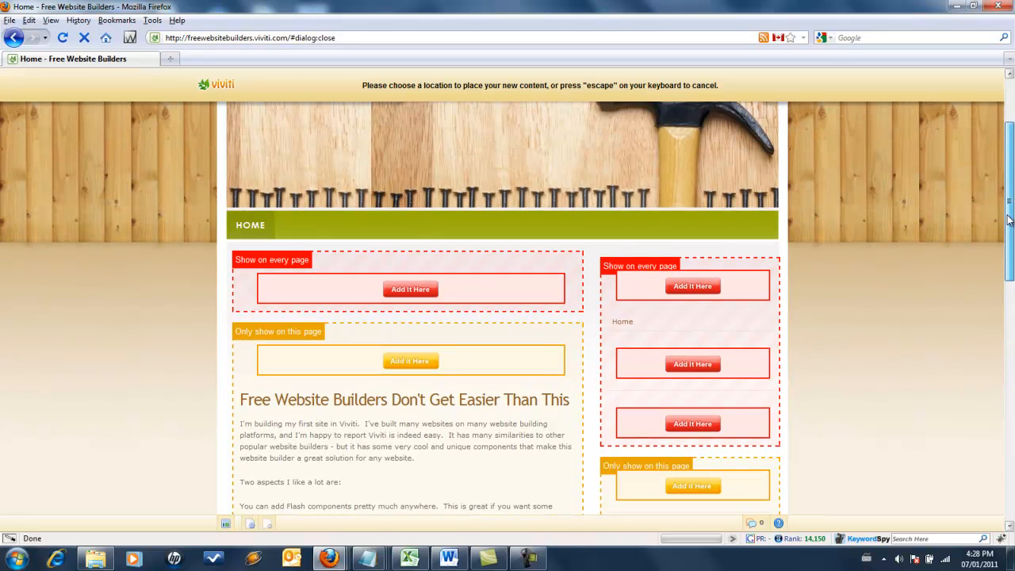
{"action": "scroll", "scroll_direction": "down", "scroll_amount": 3}
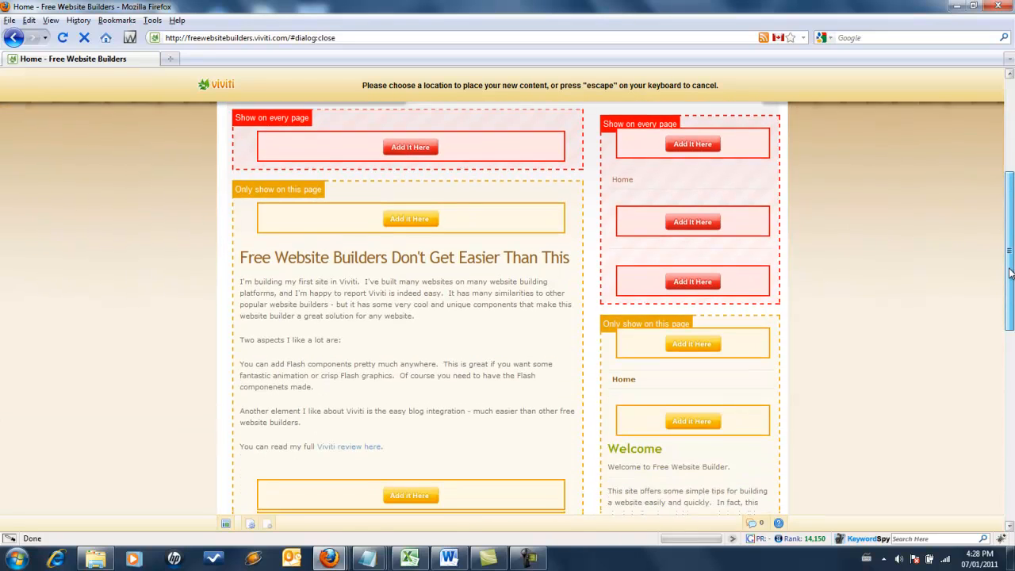
{"action": "scroll", "scroll_direction": "down", "scroll_amount": 3}
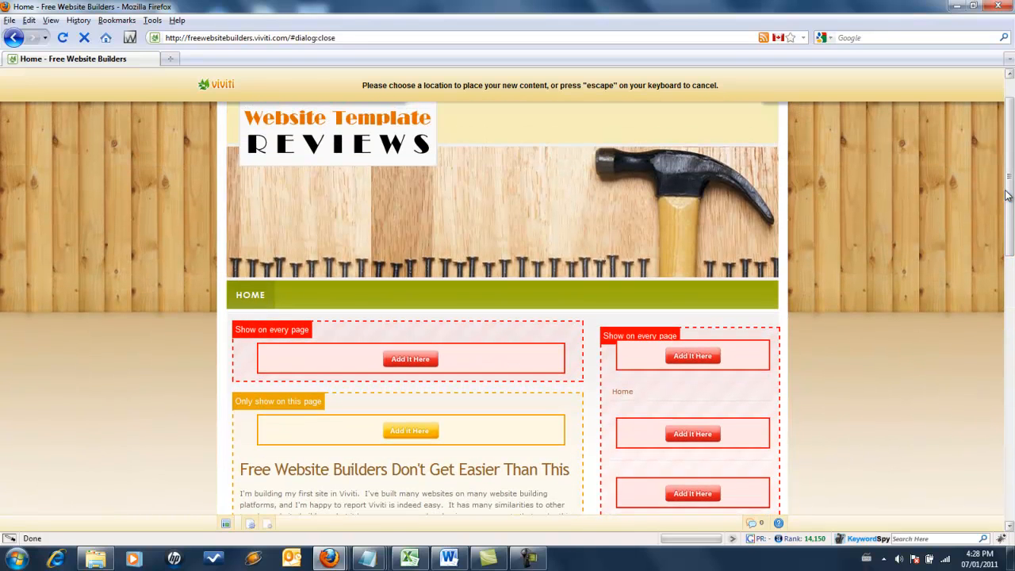
{"action": "left_click", "coordinate": [410, 358]}
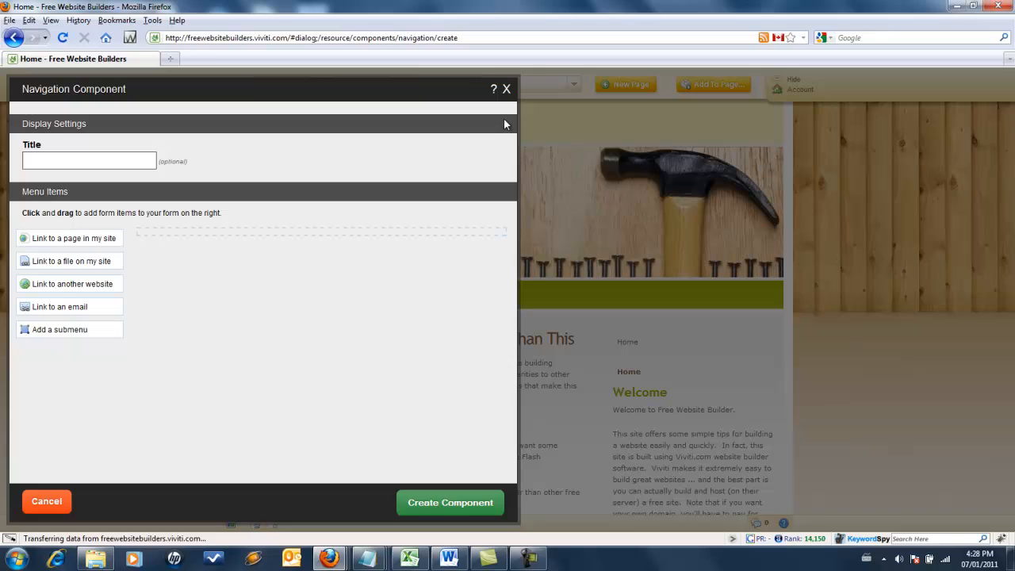
{"action": "left_click", "coordinate": [505, 89]}
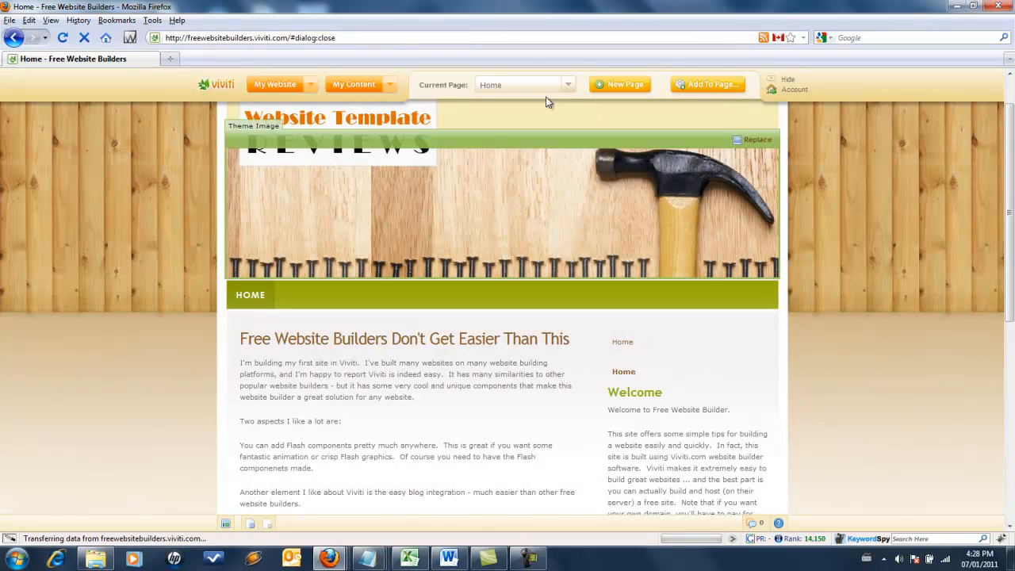
{"action": "left_click", "coordinate": [707, 84]}
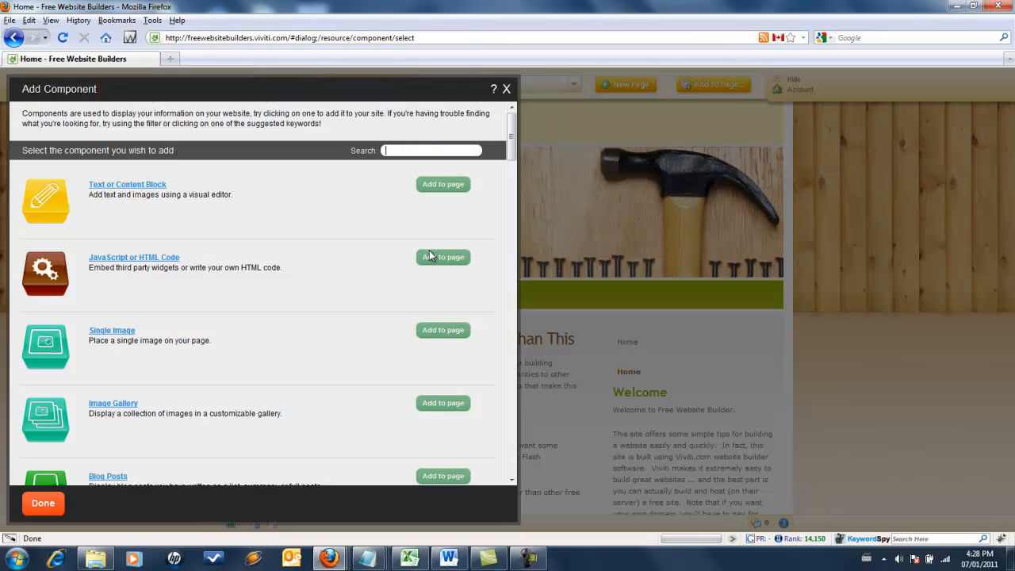
{"action": "scroll", "scroll_direction": "down", "scroll_amount": 3}
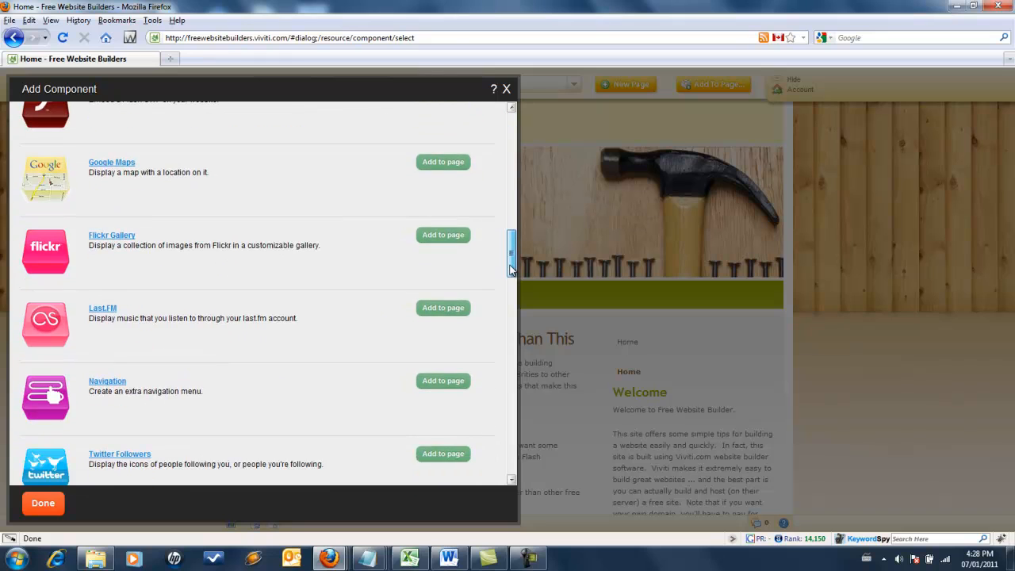
{"action": "scroll", "scroll_direction": "down", "scroll_amount": 3}
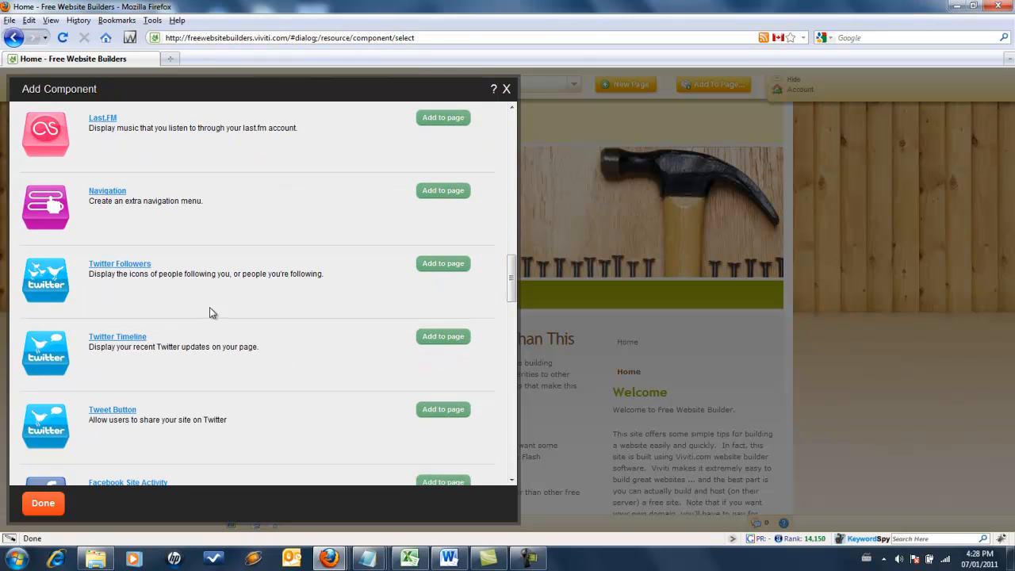
{"action": "scroll", "scroll_direction": "down", "scroll_amount": 3}
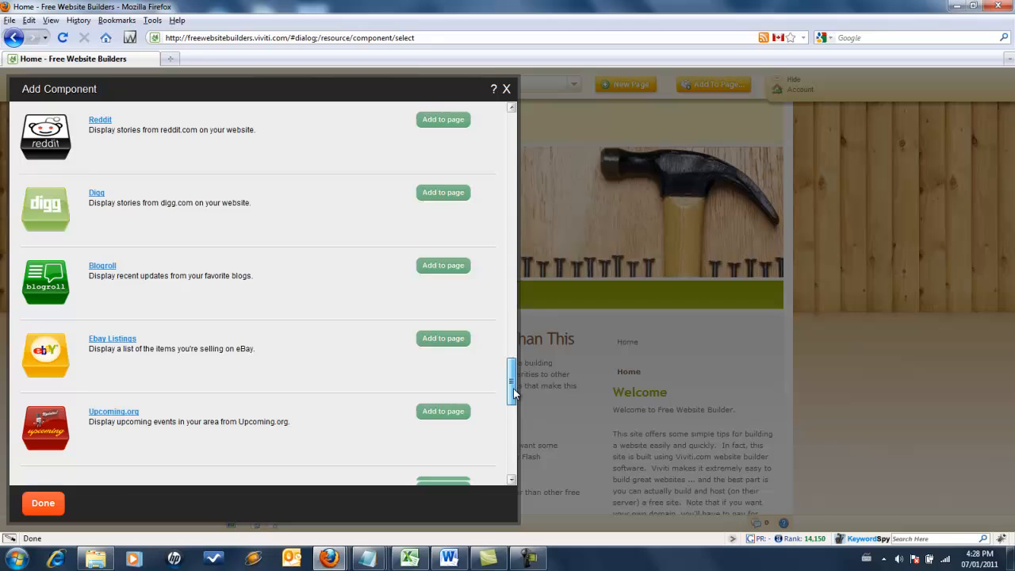
{"action": "scroll", "scroll_direction": "down", "scroll_amount": 3}
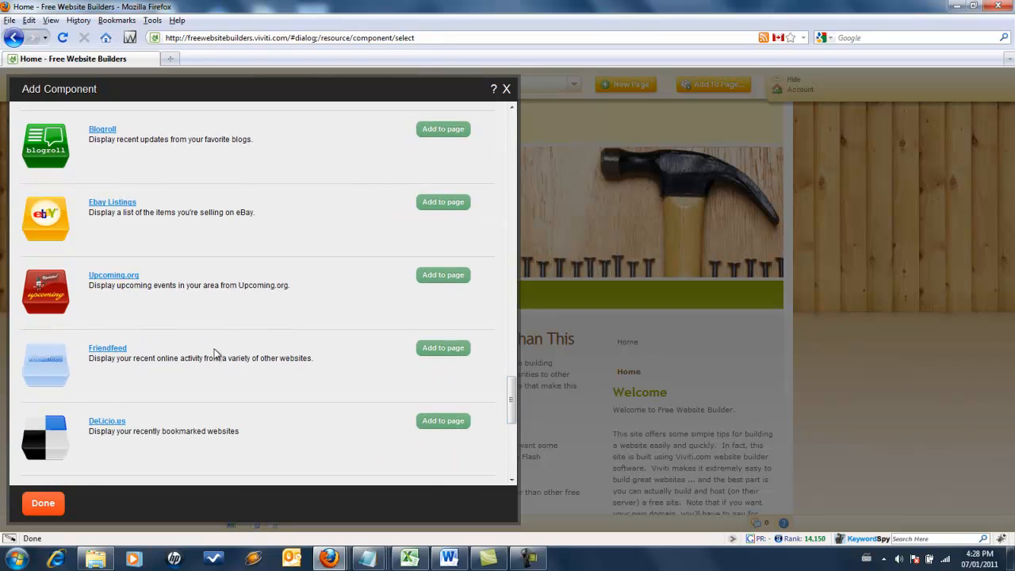
{"action": "mouse_move", "coordinate": [114, 275]}
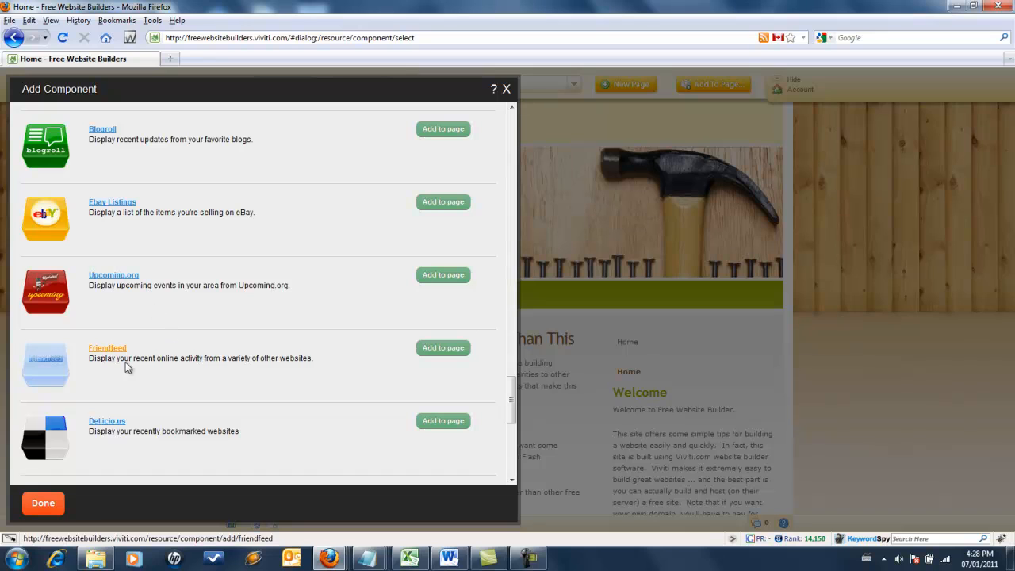
{"action": "scroll", "scroll_direction": "down", "scroll_amount": 3}
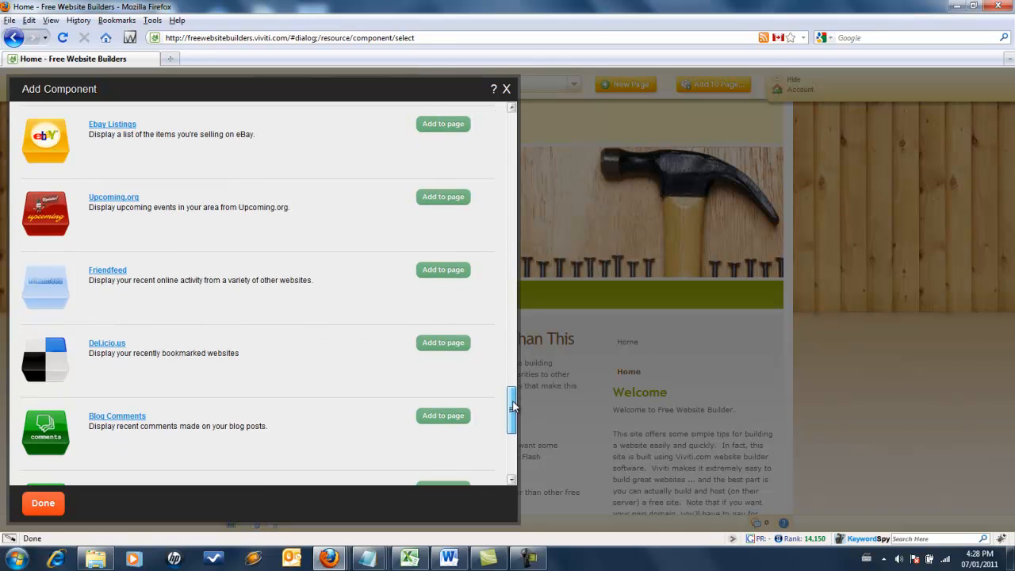
{"action": "scroll", "scroll_direction": "down", "scroll_amount": 3}
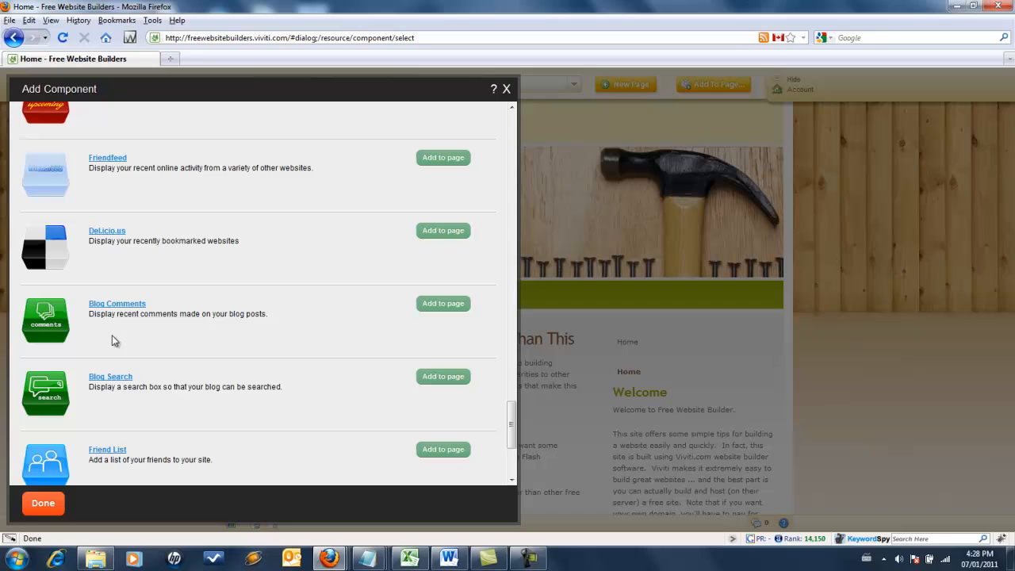
{"action": "scroll", "scroll_direction": "down", "scroll_amount": 3}
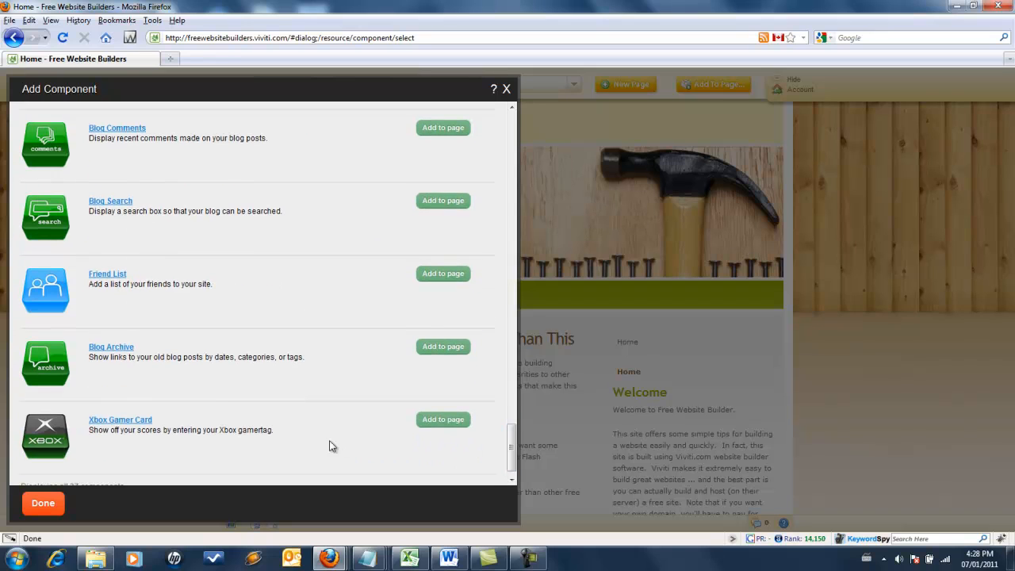
{"action": "mouse_move", "coordinate": [412, 164]}
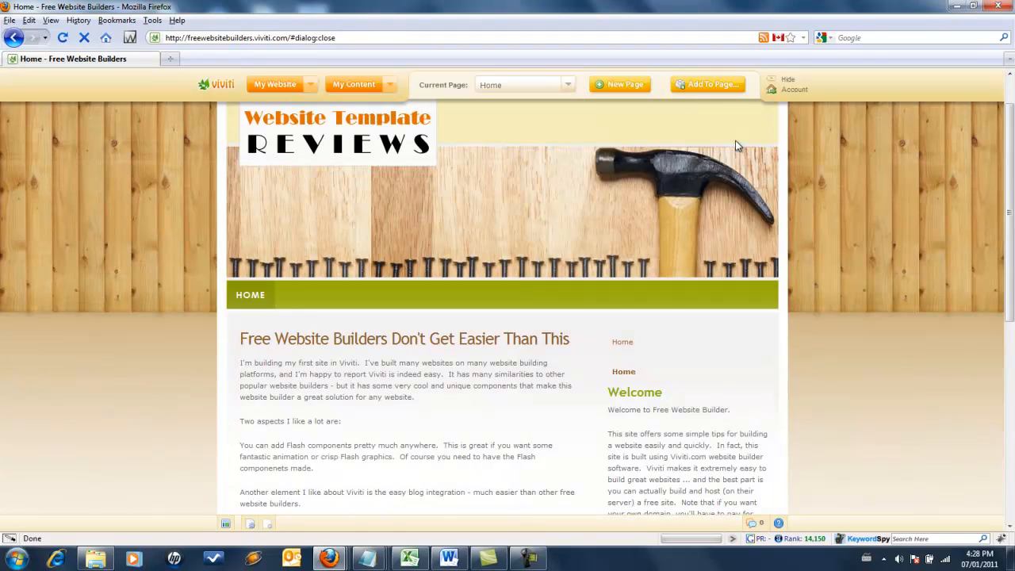
Open Blog posts and close the blank Create Post form to reach Manage Posts.
{"action": "scroll", "scroll_direction": "down", "scroll_amount": 3}
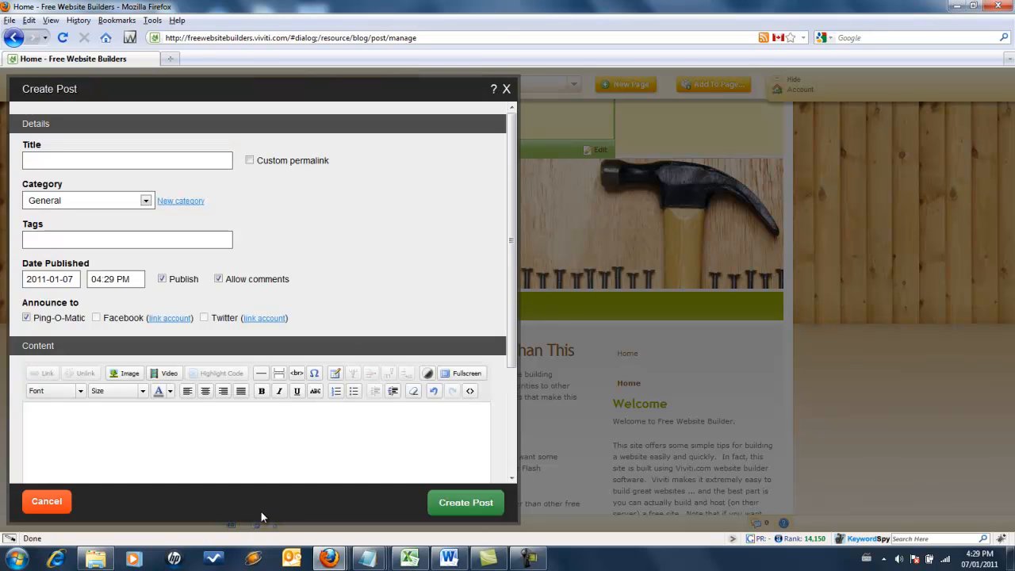
{"action": "left_click", "coordinate": [127, 160]}
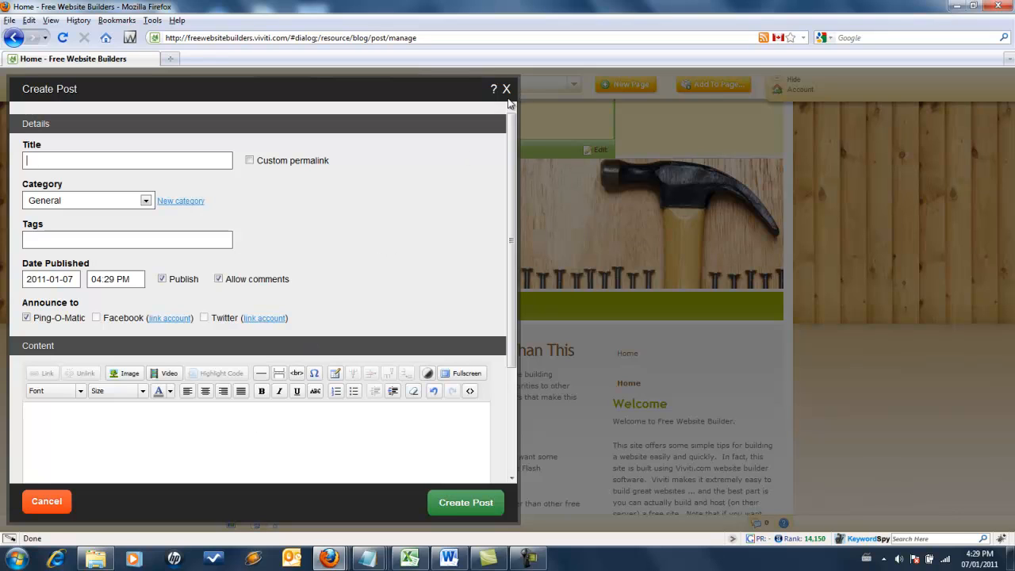
{"action": "left_click", "coordinate": [46, 500]}
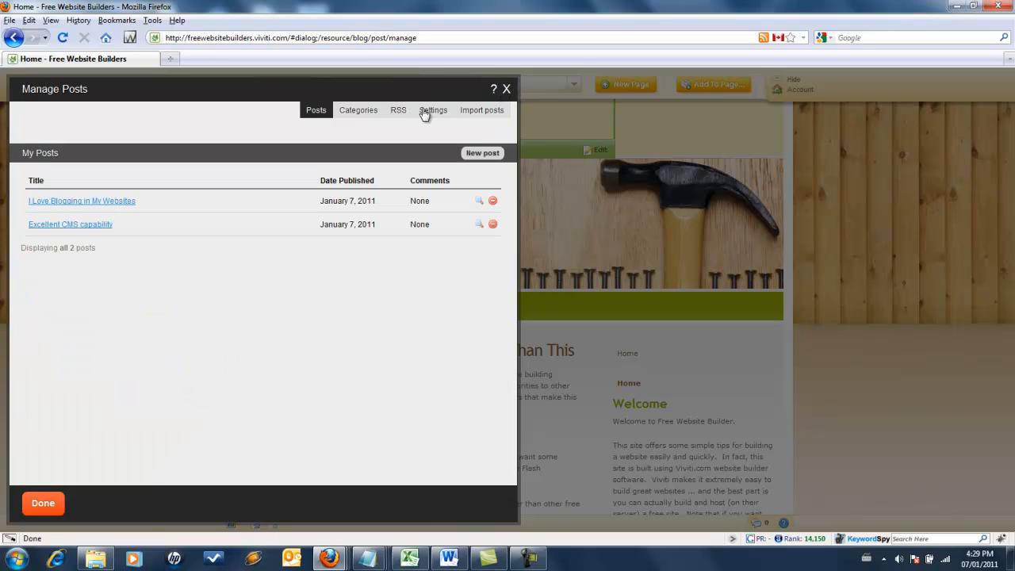
Review the blog's Settings and Categories tabs, then close Manage Posts without changes.
{"action": "left_click", "coordinate": [433, 109]}
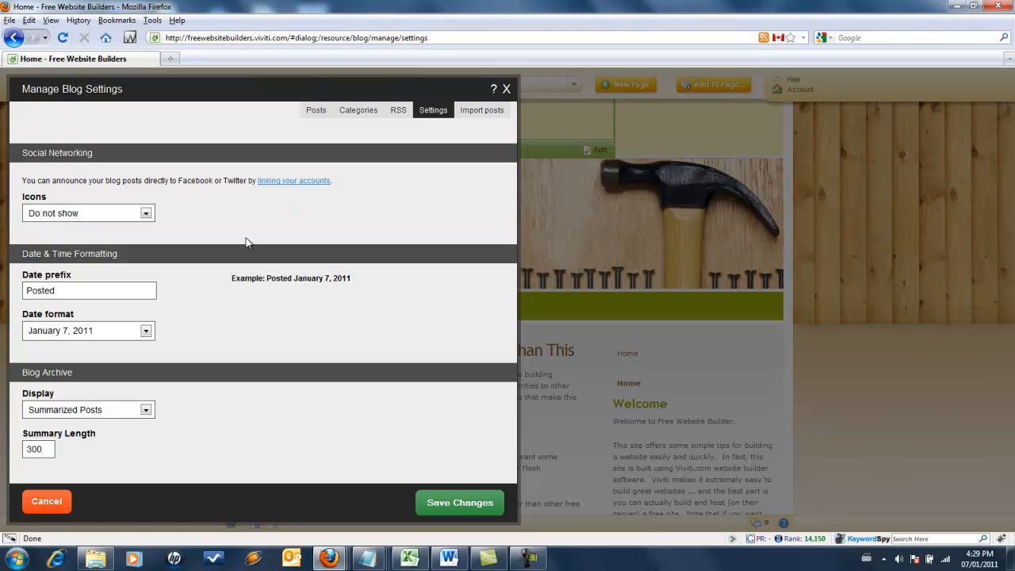
{"action": "mouse_move", "coordinate": [55, 420]}
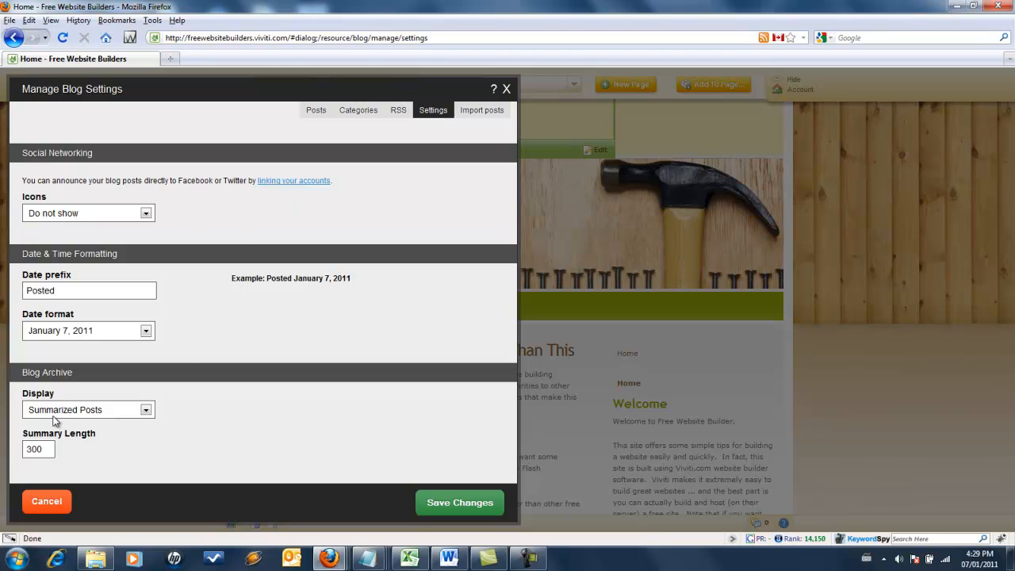
{"action": "mouse_move", "coordinate": [196, 373]}
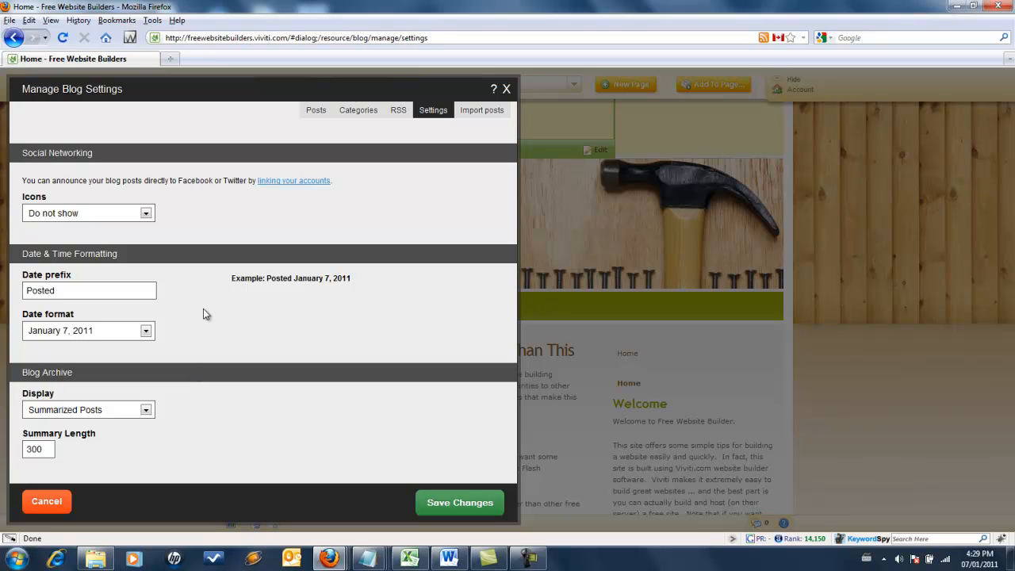
{"action": "mouse_move", "coordinate": [413, 195]}
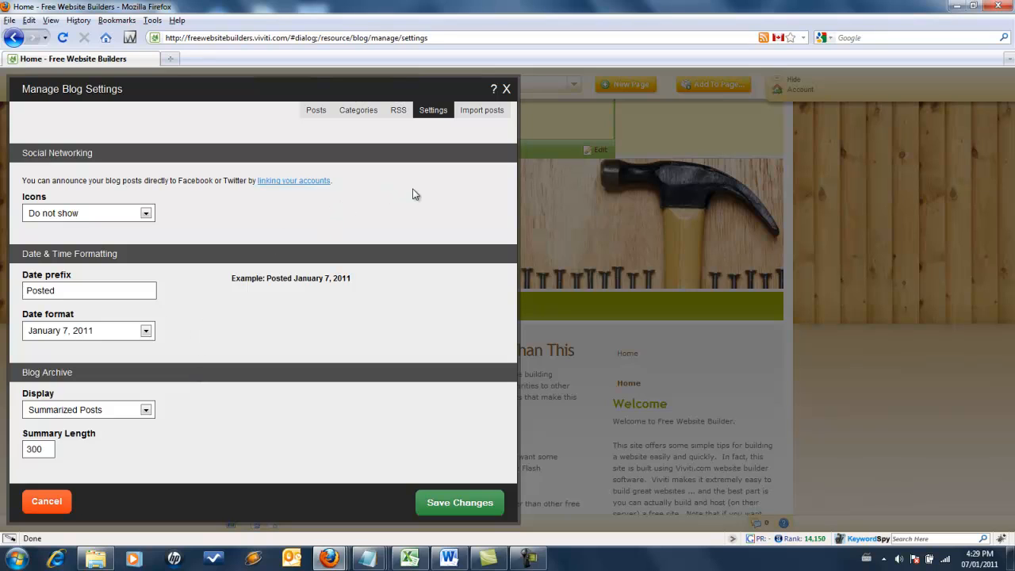
{"action": "left_click", "coordinate": [358, 110]}
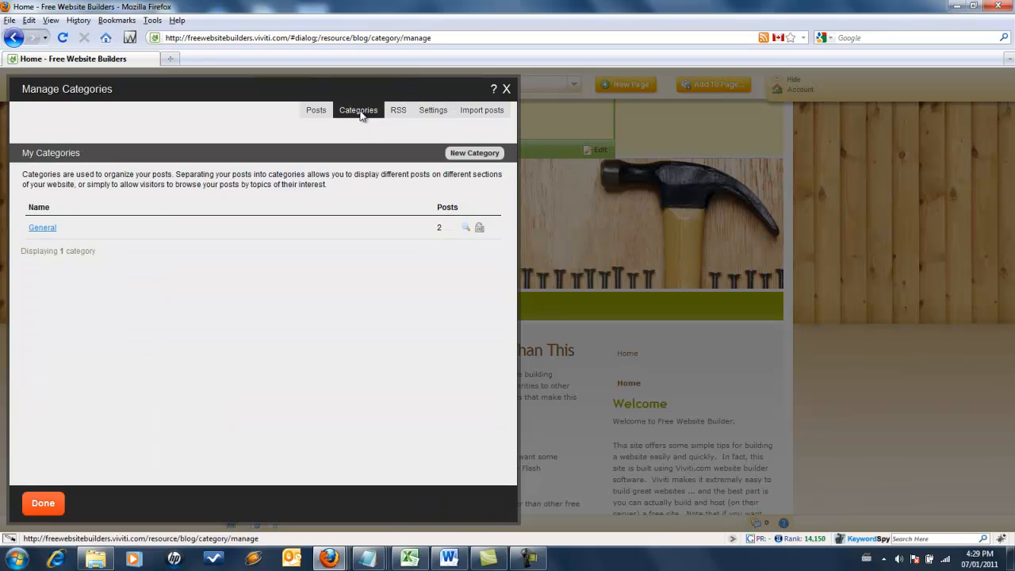
{"action": "left_click", "coordinate": [316, 109]}
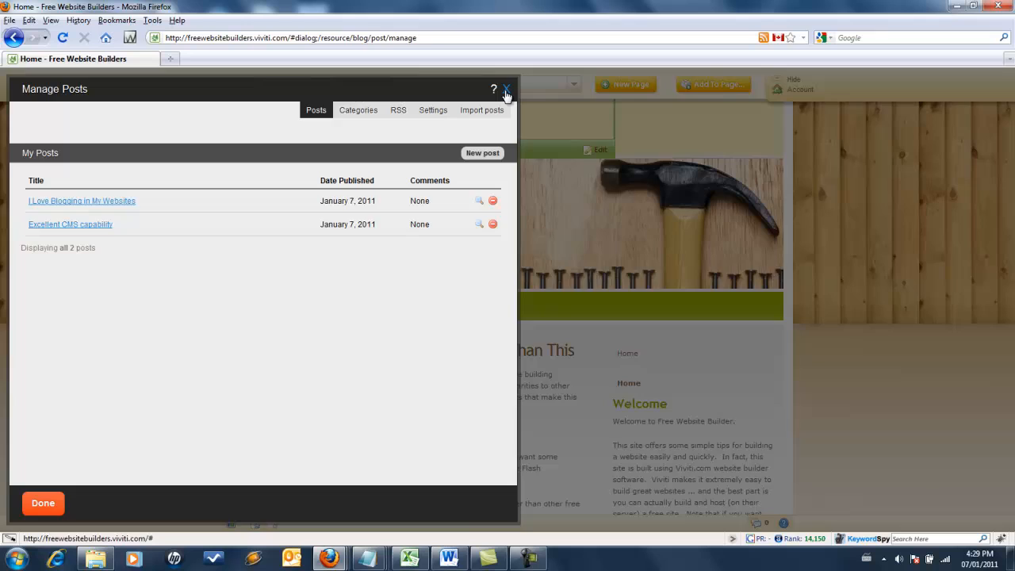
{"action": "left_click", "coordinate": [506, 88]}
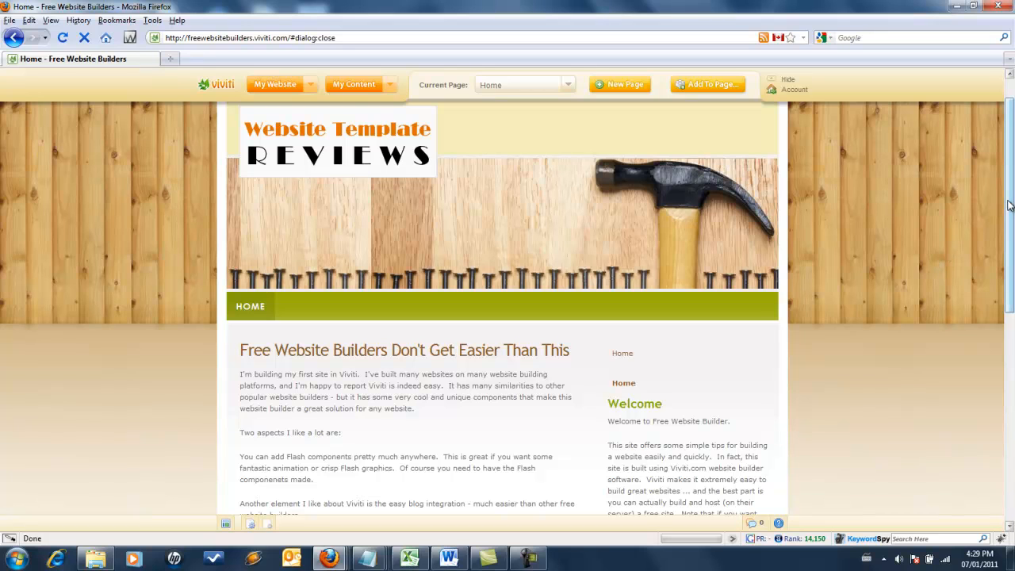
Scroll past the end of the intro article to the start of the blogging post.
{"action": "scroll", "scroll_direction": "down", "scroll_amount": 3}
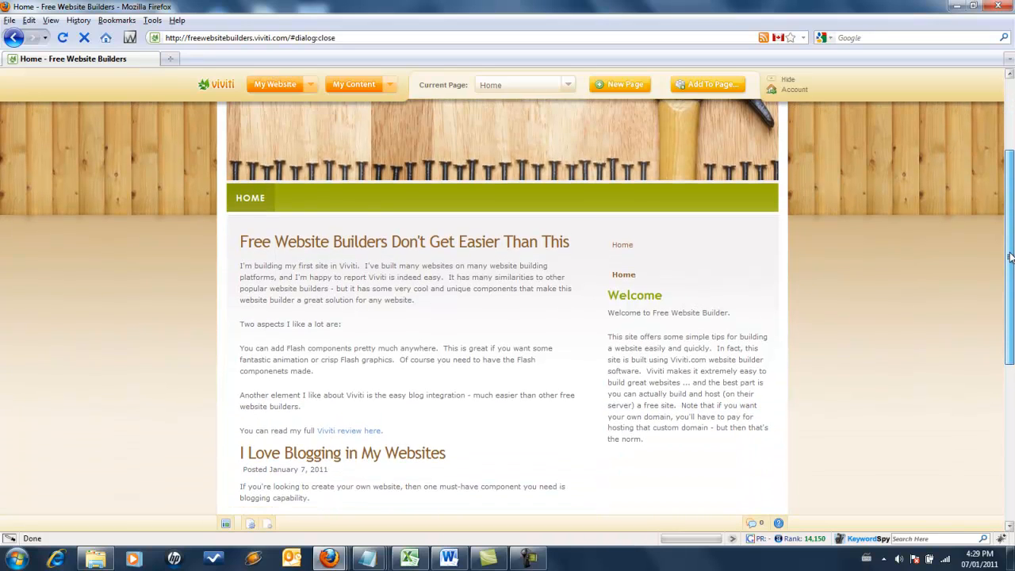